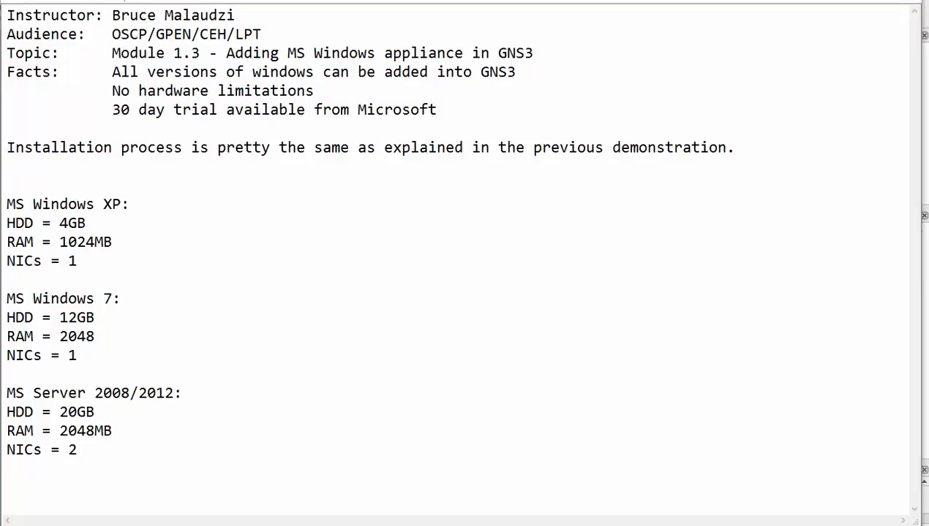
Step: Review the appliance specs: XP 1024MB/4GB, Windows 7 2048MB/12GB, Server 2008/2012 with 2 NICs
left_click_drag(112, 110, 439, 109)
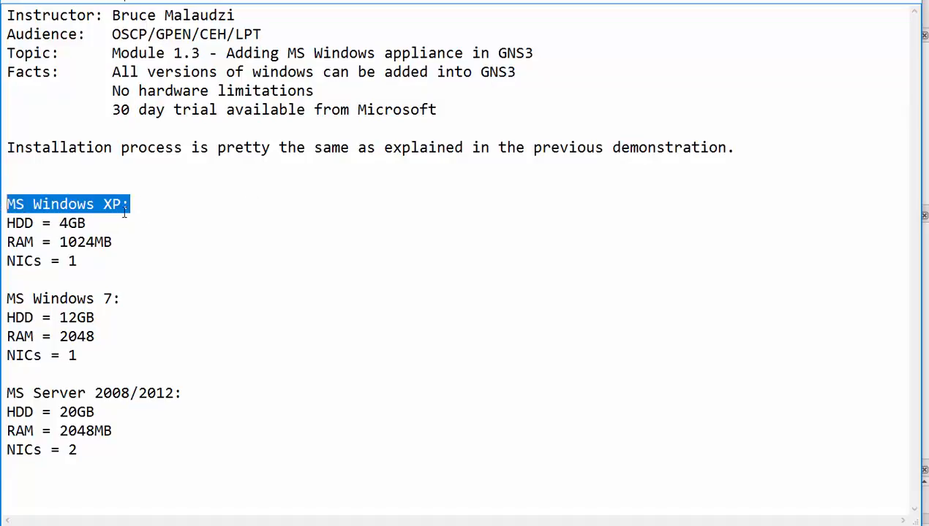
double_click(74, 223)
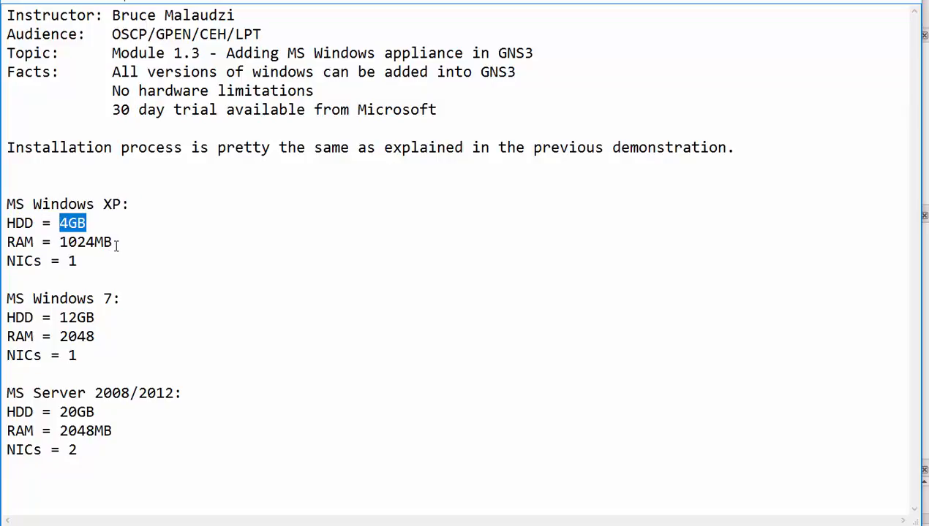
double_click(94, 243)
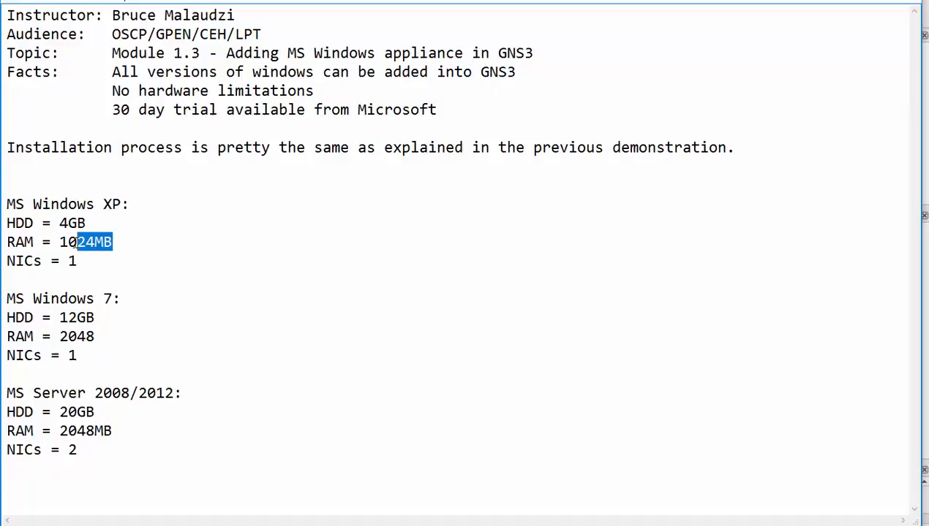
double_click(85, 243)
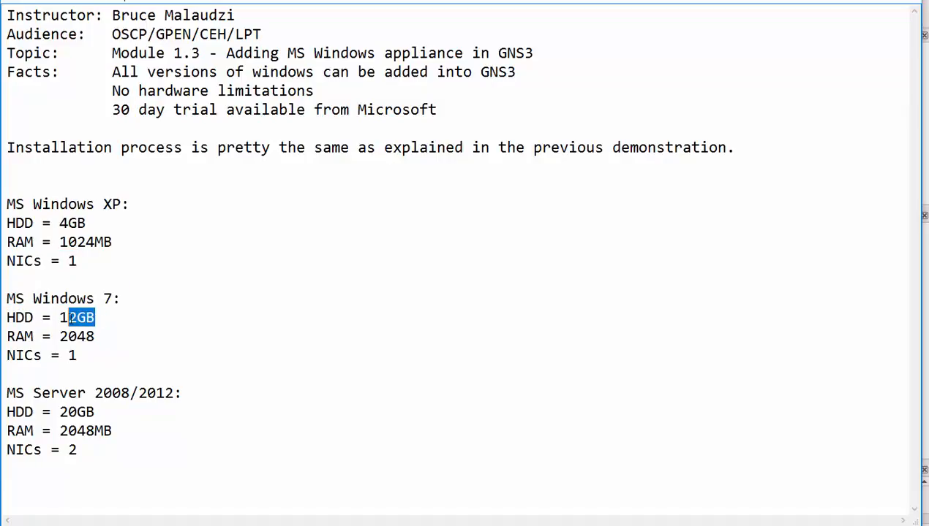
left_click_drag(72, 317, 60, 317)
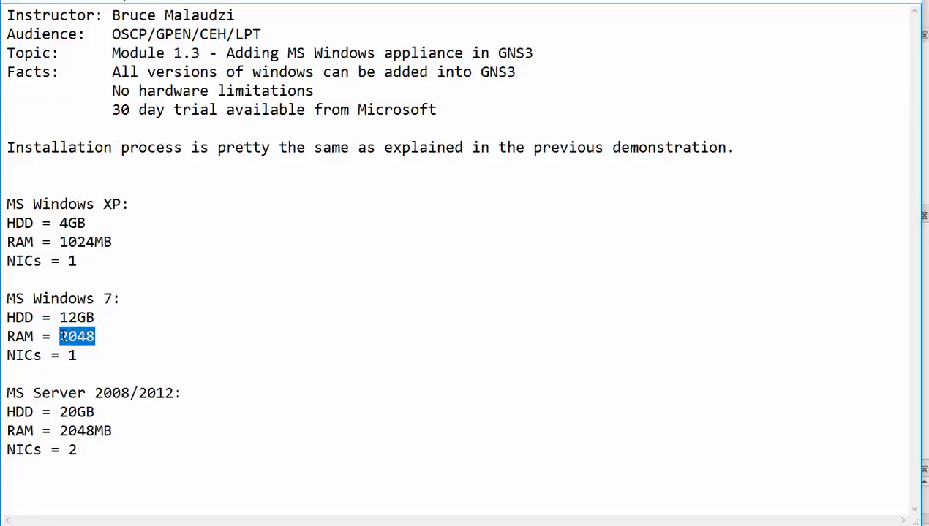
double_click(69, 356)
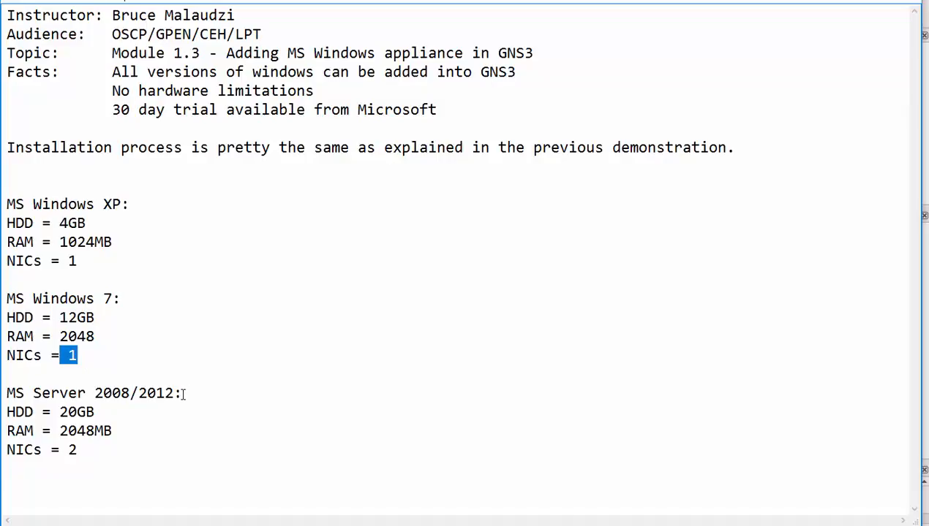
double_click(143, 393)
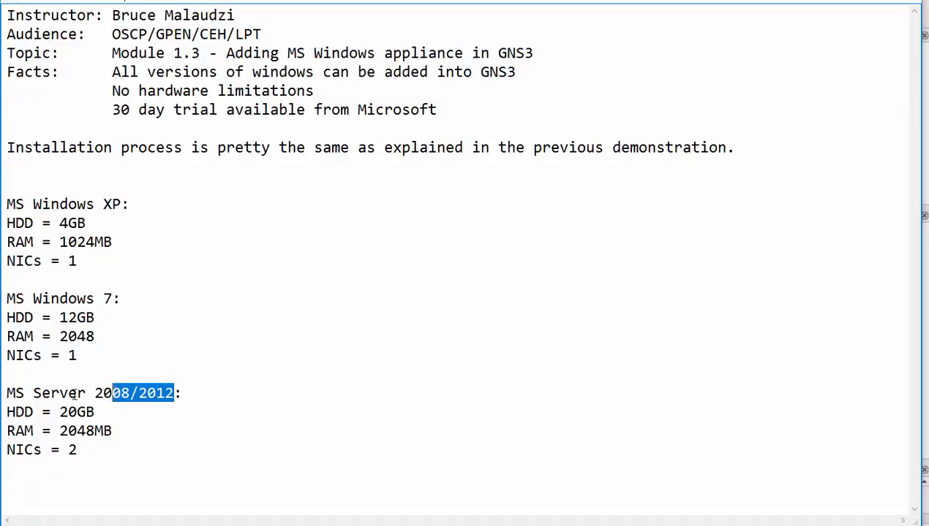
double_click(76, 412)
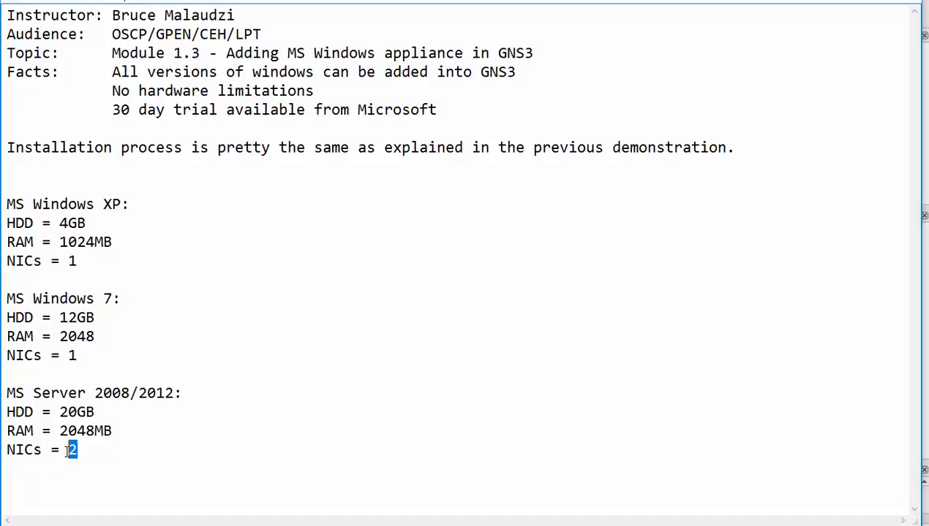
double_click(70, 451)
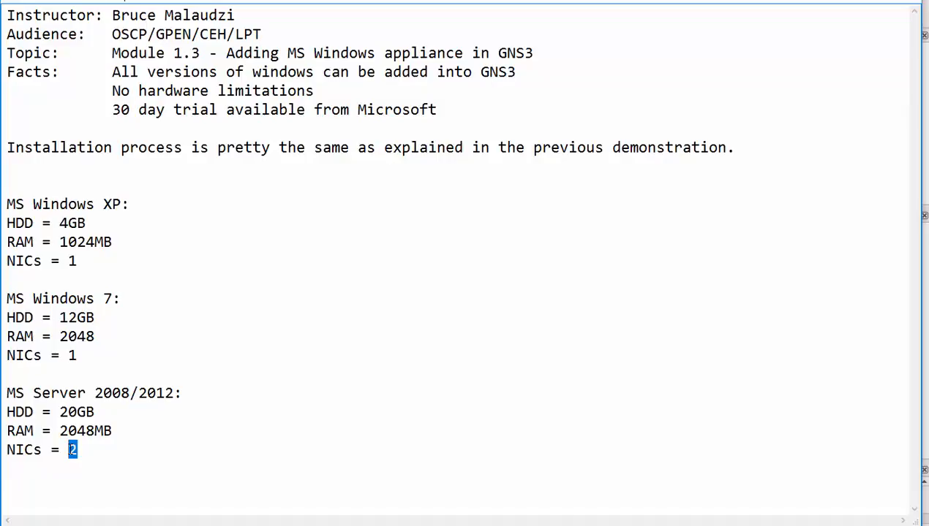
mouse_move(120, 433)
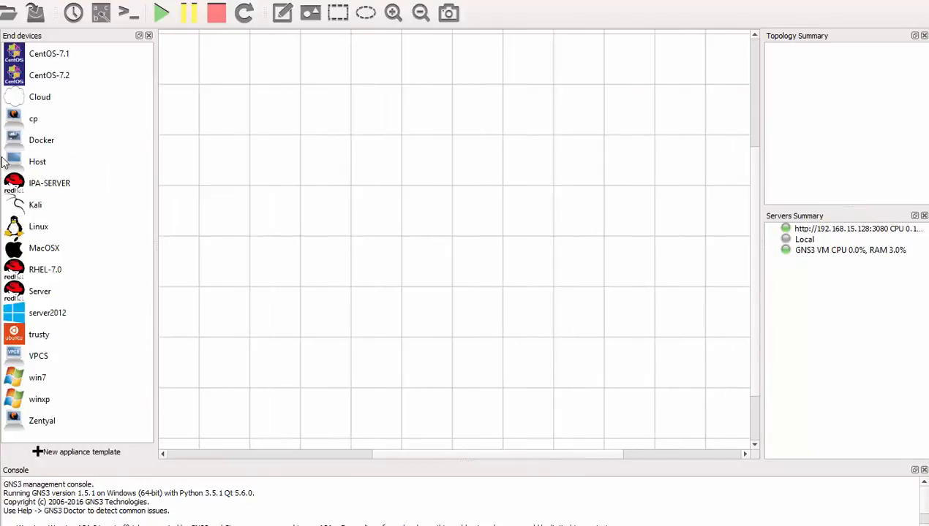
Step: Place the Windows 7 and another Windows node, a switch above them and a Cisco router on top
left_click_drag(38, 377, 478, 307)
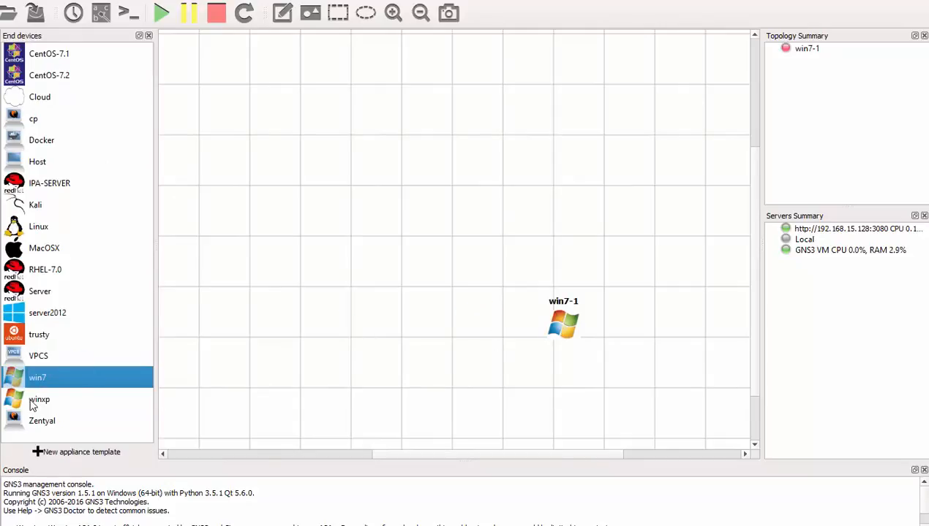
left_click_drag(38, 399, 388, 339)
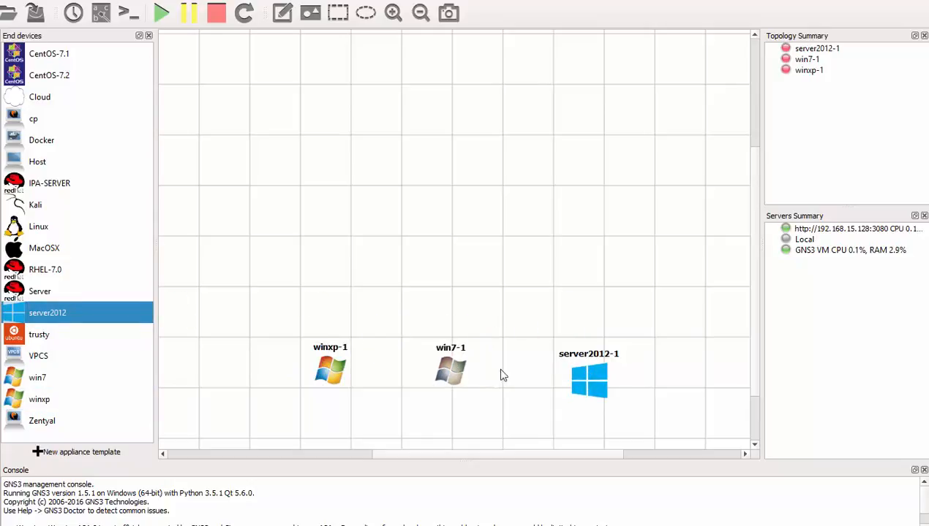
left_click_drag(588, 381, 627, 366)
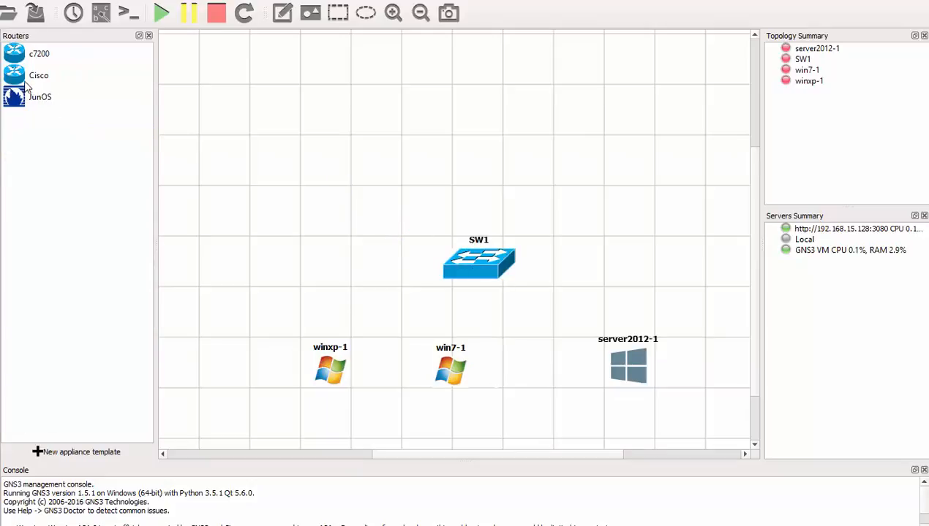
left_click_drag(38, 76, 489, 122)
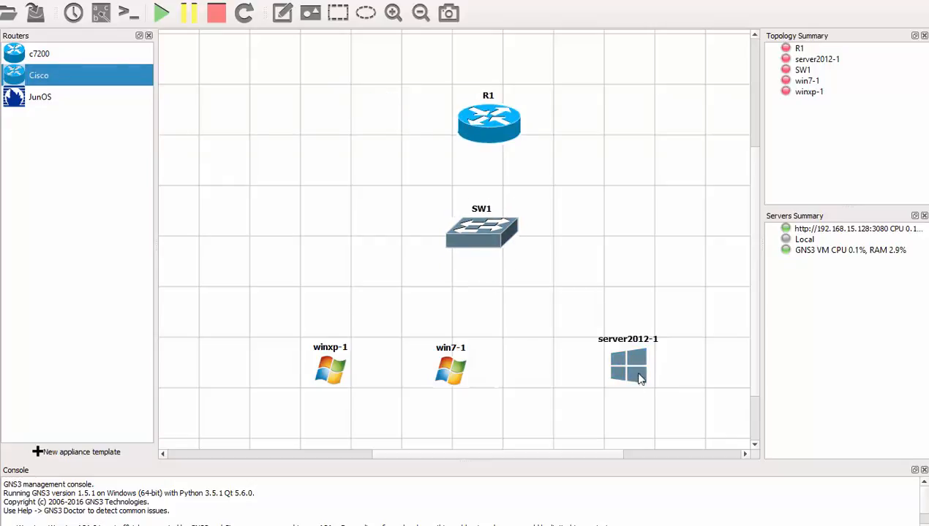
mouse_move(623, 329)
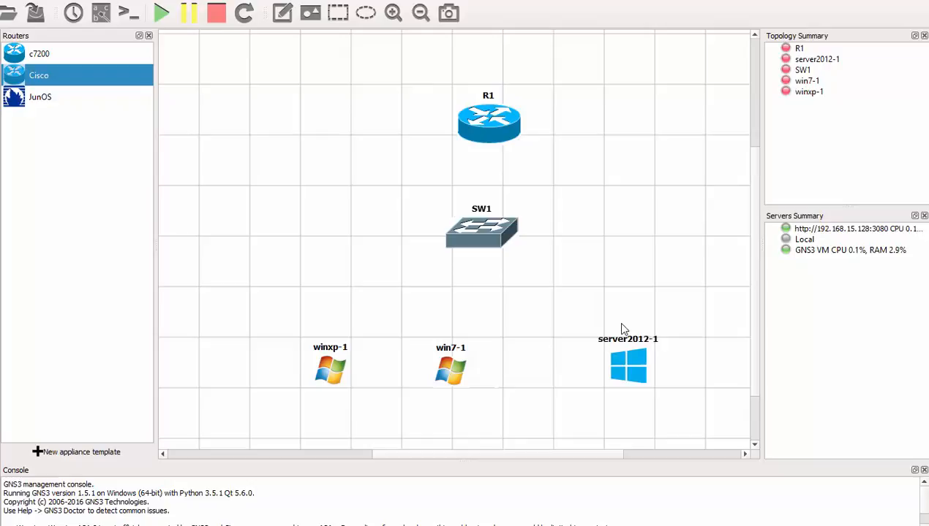
mouse_move(665, 392)
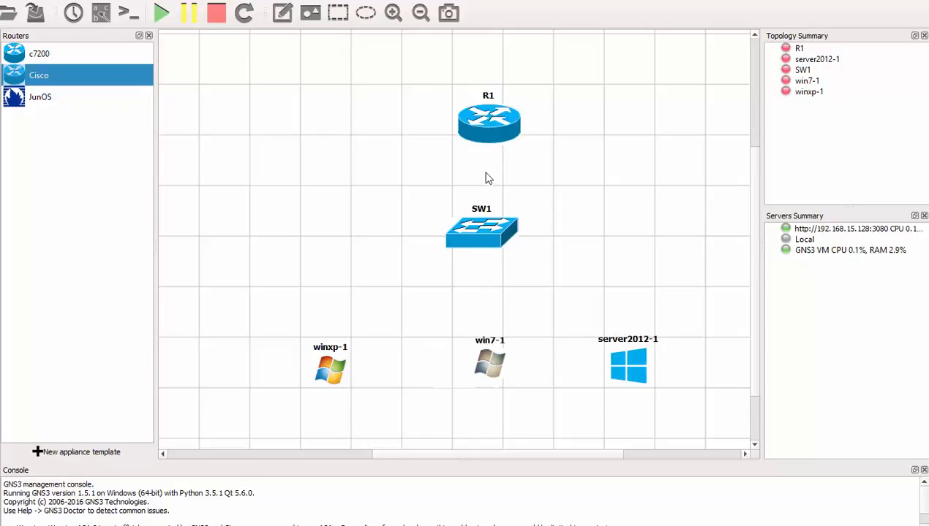
mouse_move(512, 158)
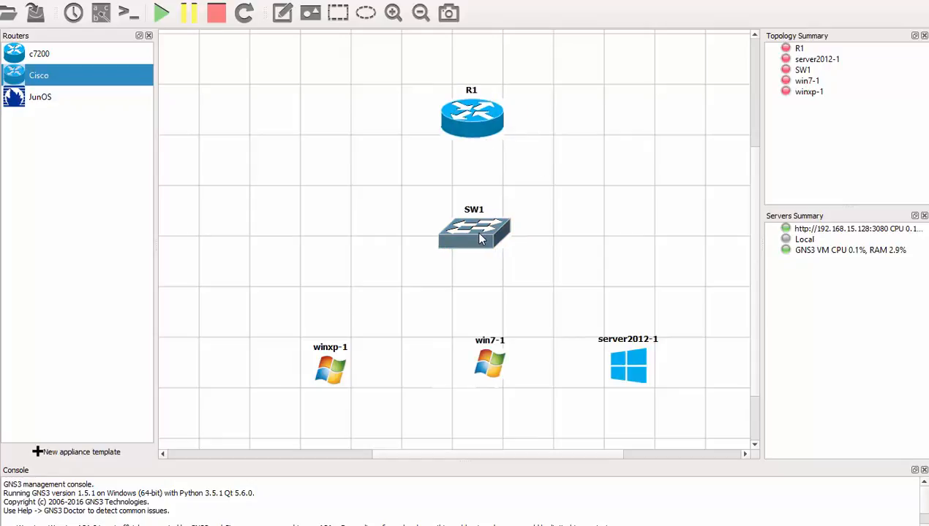
mouse_move(410, 199)
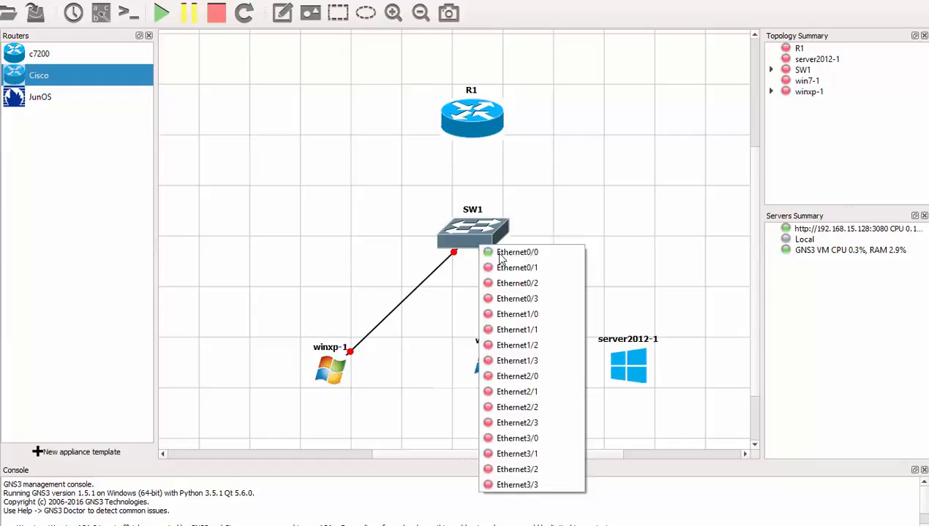
Step: Link Windows XP to SW1 Ethernet0/0 and Server 2012 to a free SW1 port, then bring up R1's actions
left_click(517, 252)
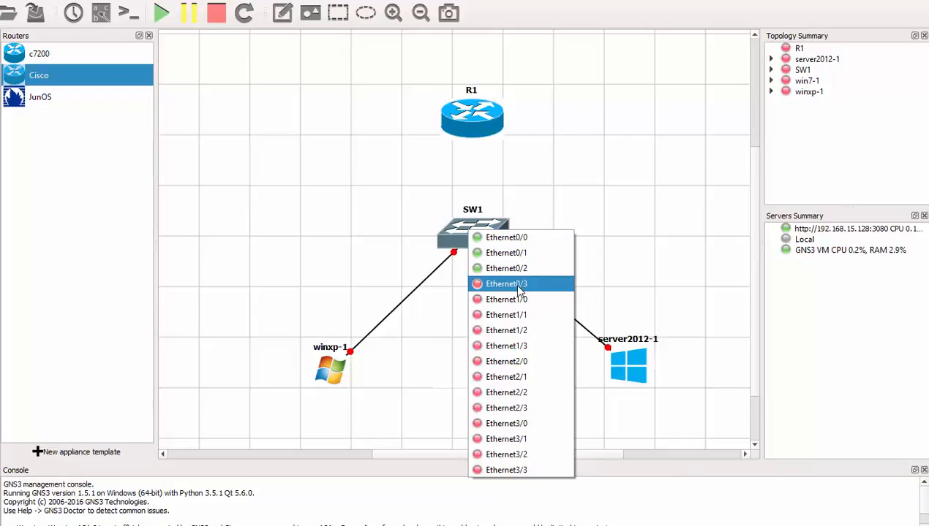
left_click(504, 284)
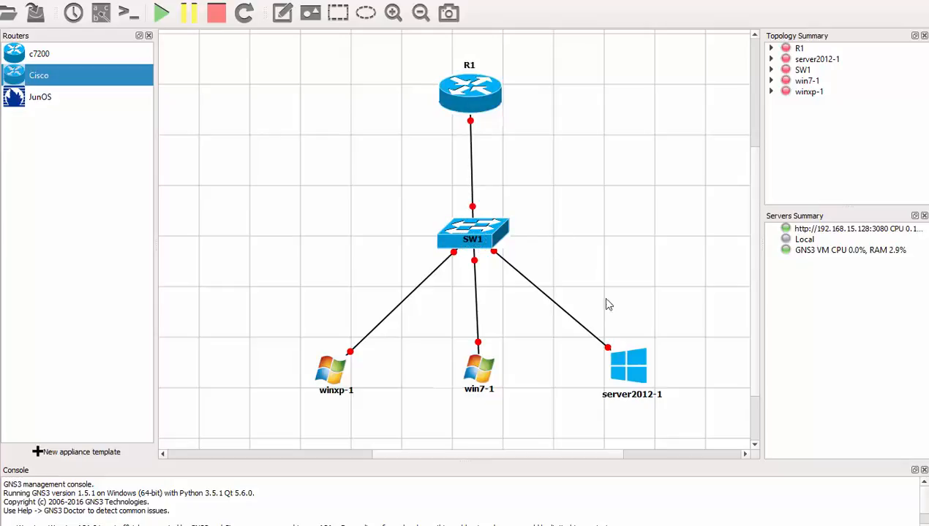
right_click(468, 91)
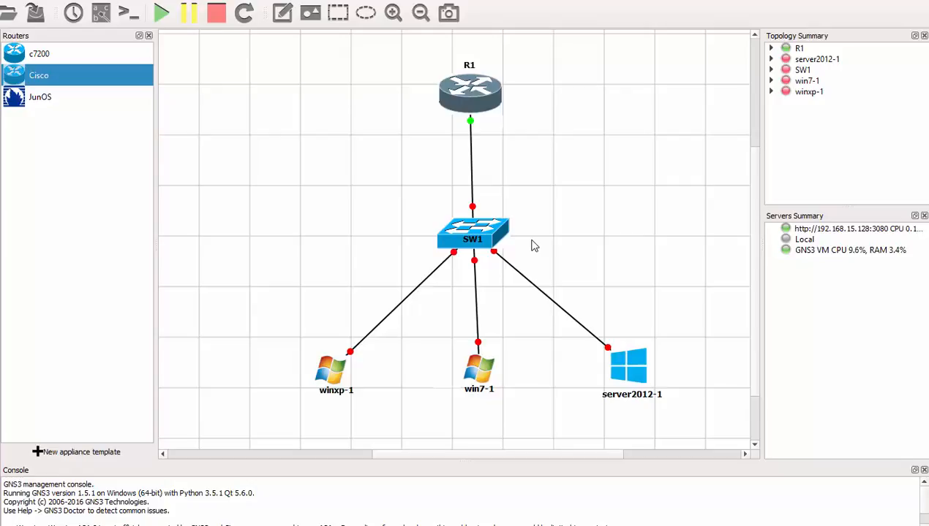
mouse_move(494, 117)
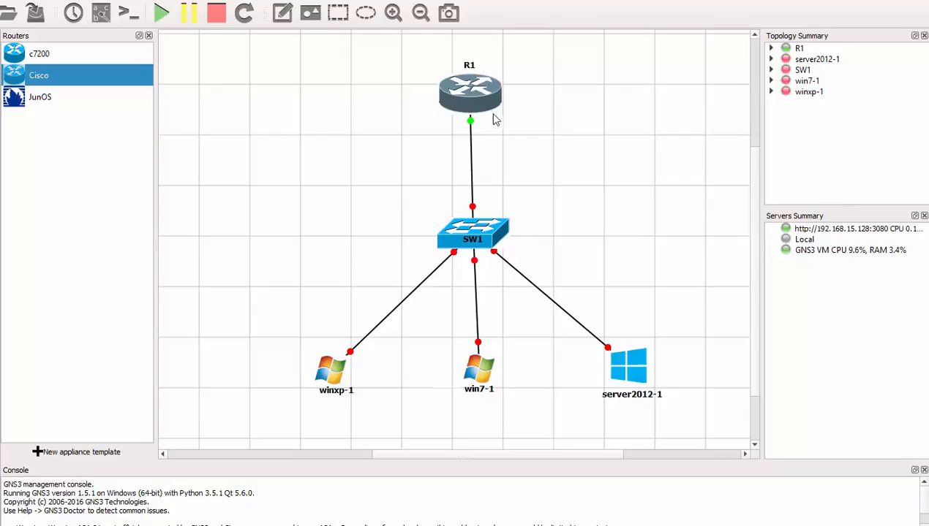
Step: Open R1's console and enter global configuration mode with conf t
double_click(469, 91)
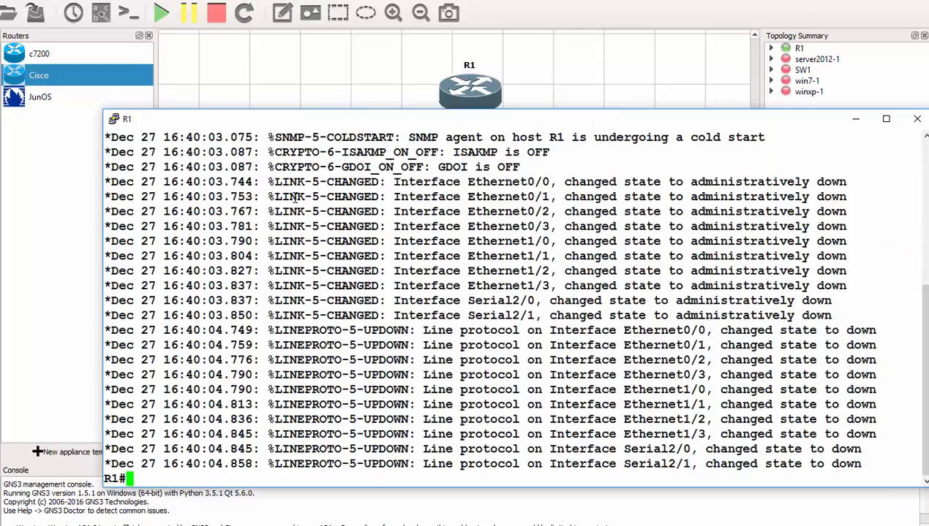
type("con")
type("ip")
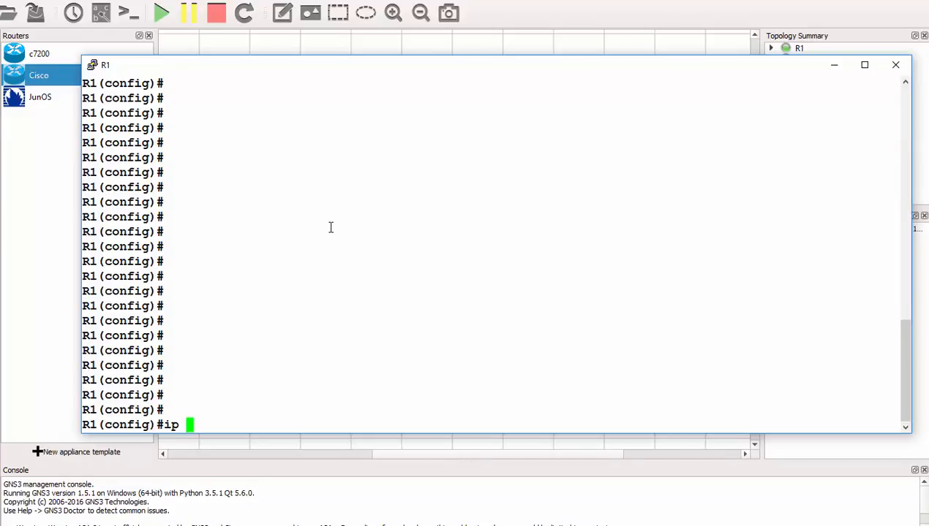
Step: Create DHCP pool TEST for network 192.168.15.0/24 with default-router 192.168.15.1
type("dhcp pool")
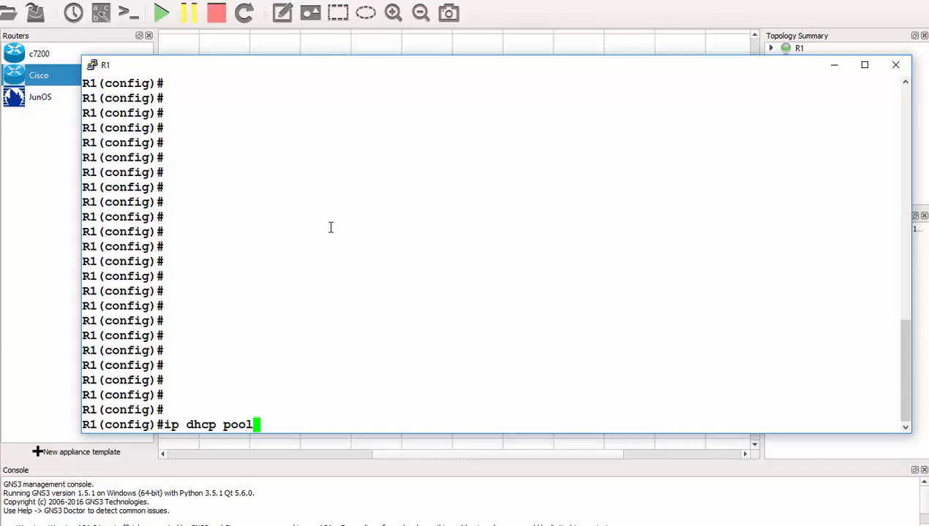
type("TEST")
type("network 192.1")
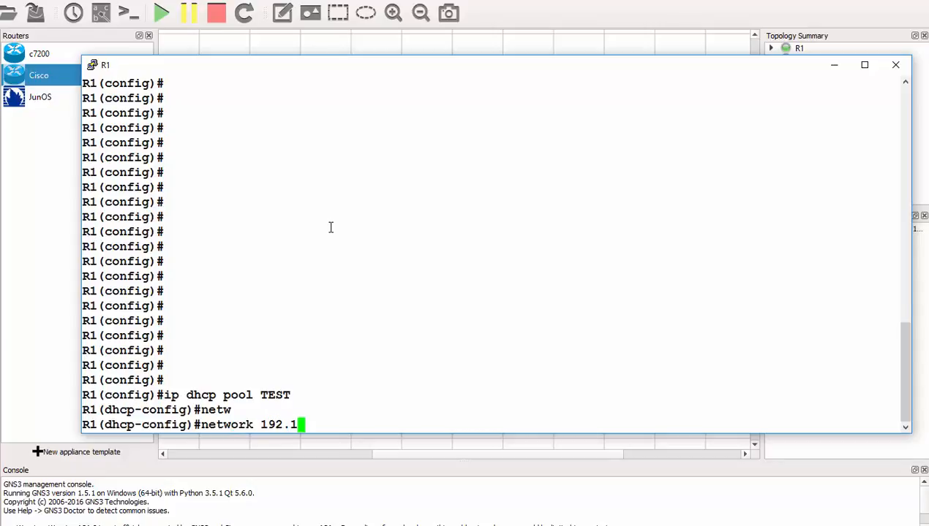
type("68.15")
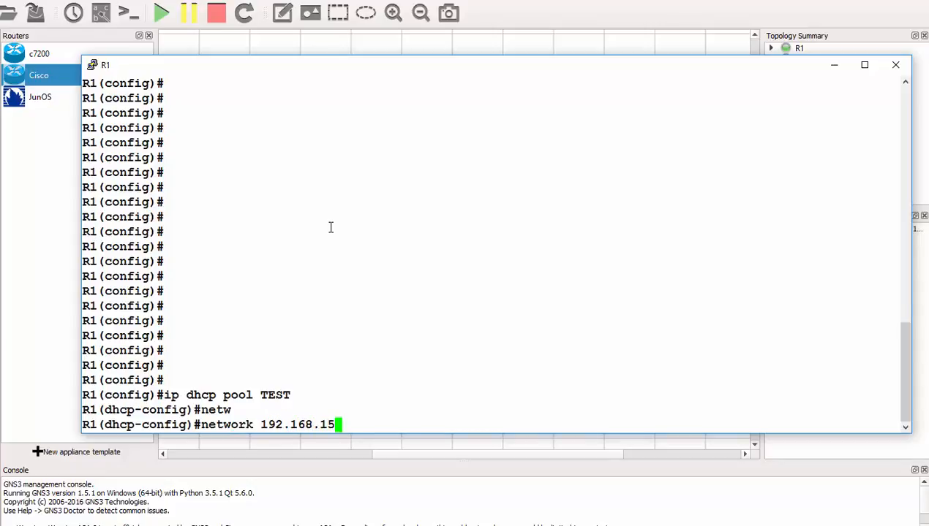
type(".0")
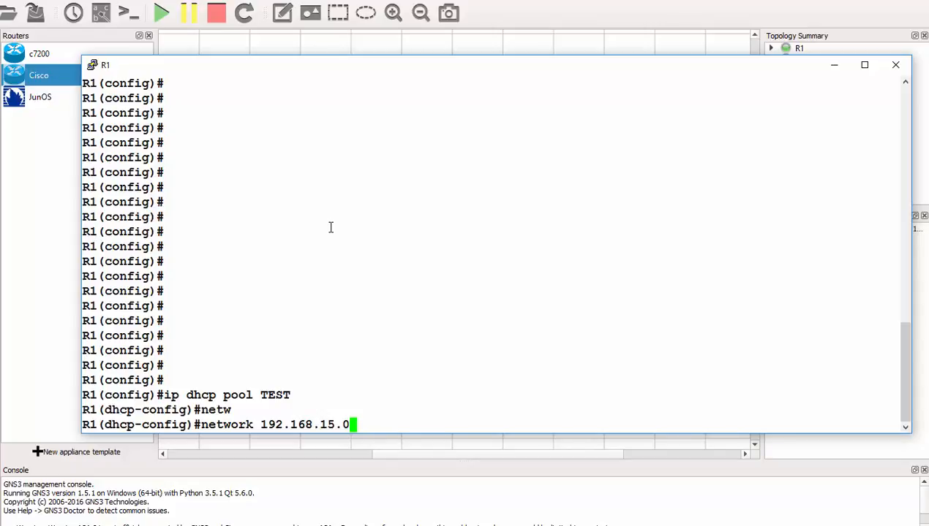
type("/24")
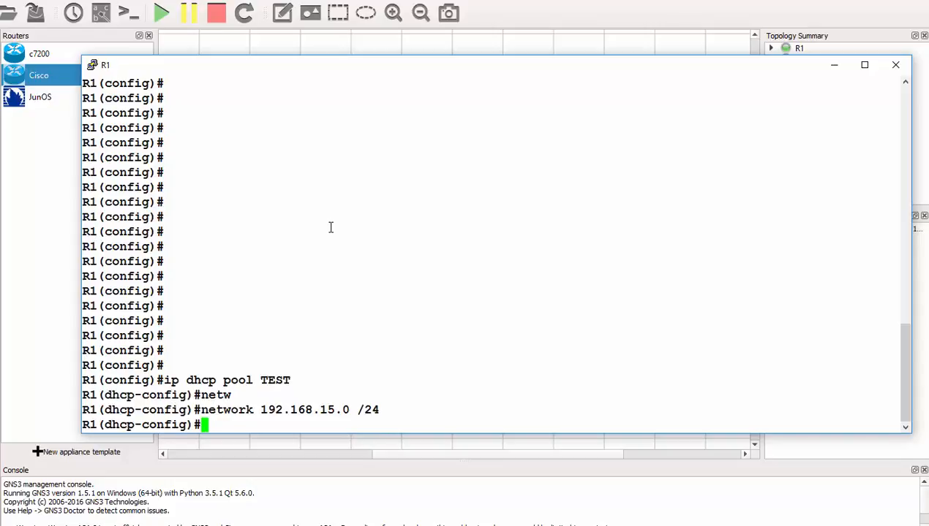
type("default-router 192.168.")
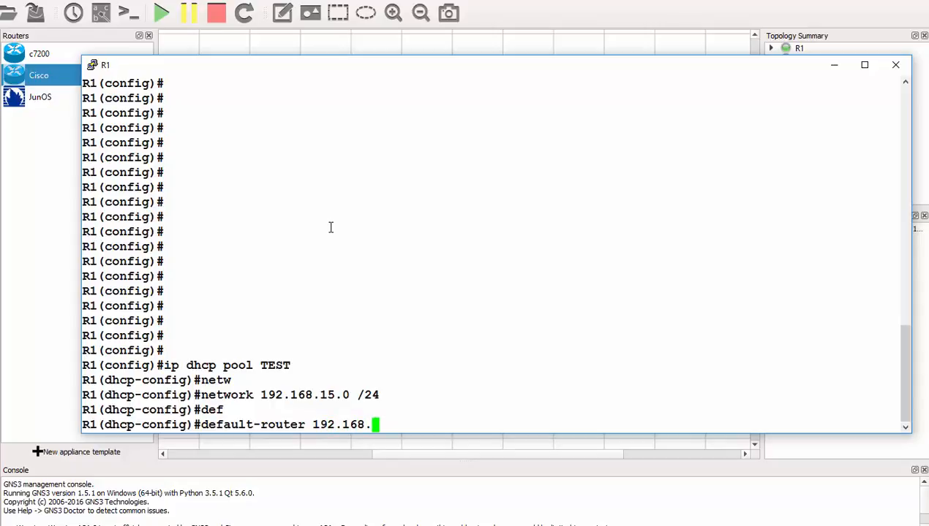
type("15")
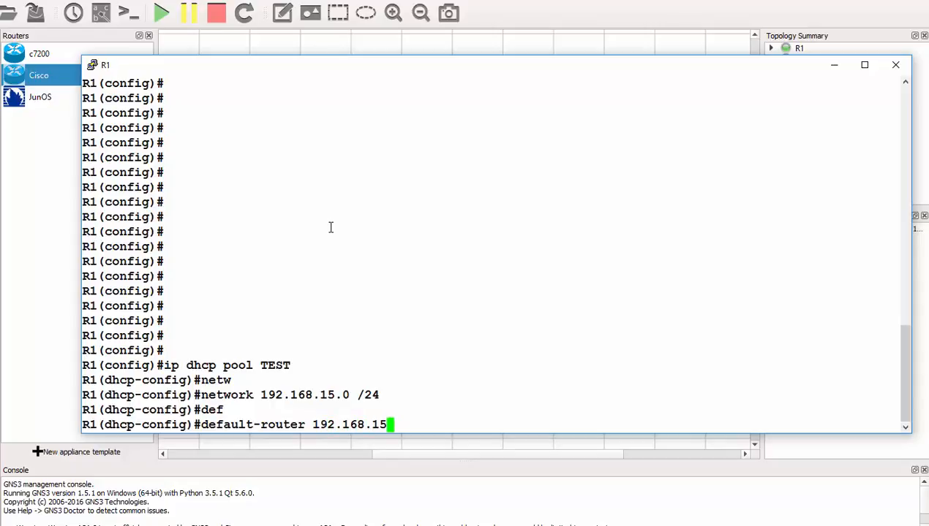
type(".1")
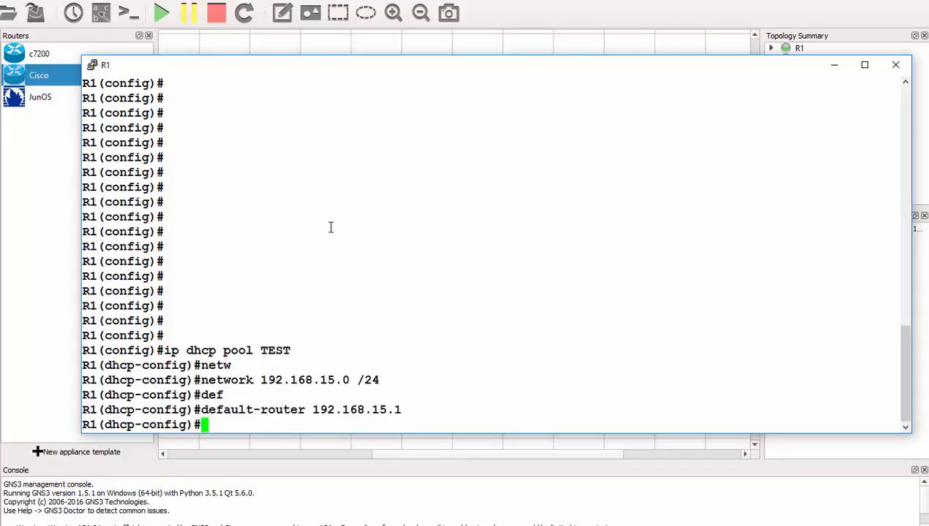
type("exit")
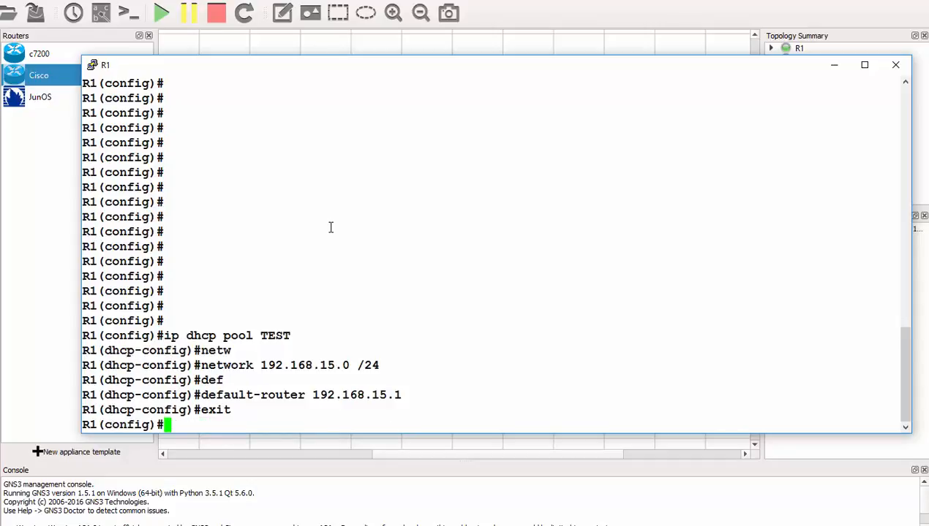
Step: Exclude addresses 192.168.15.1 through 192.168.15.10 from DHCP
type("ip")
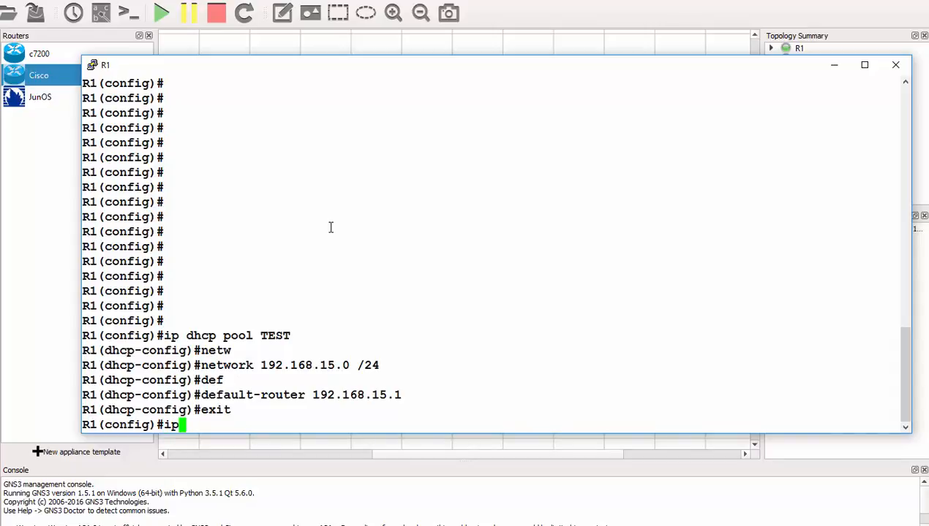
type("dhcp excluded-address")
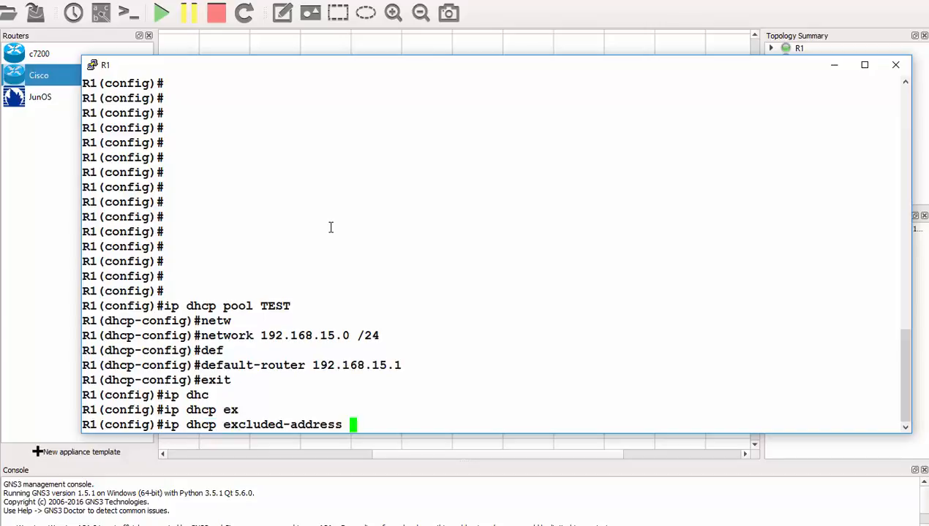
type("19")
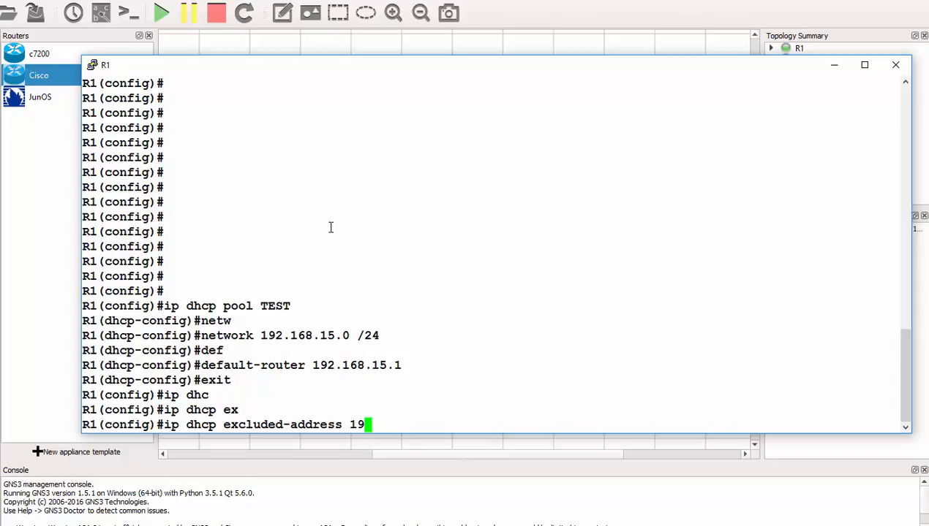
type("2.168.15.")
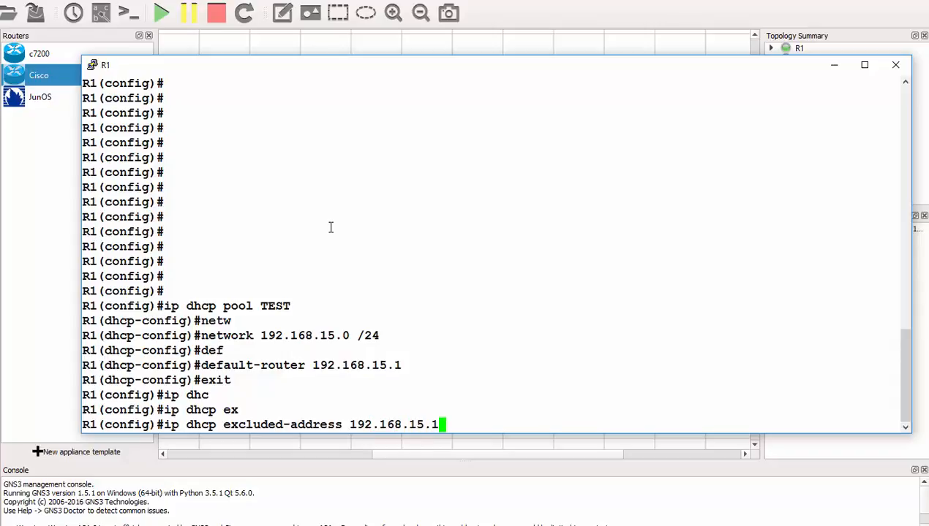
type("192.16")
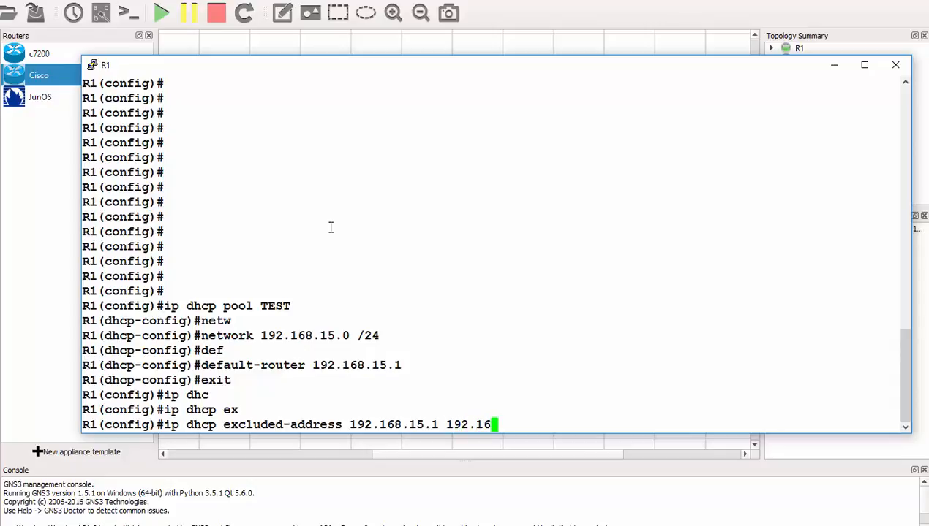
type("8.15.10")
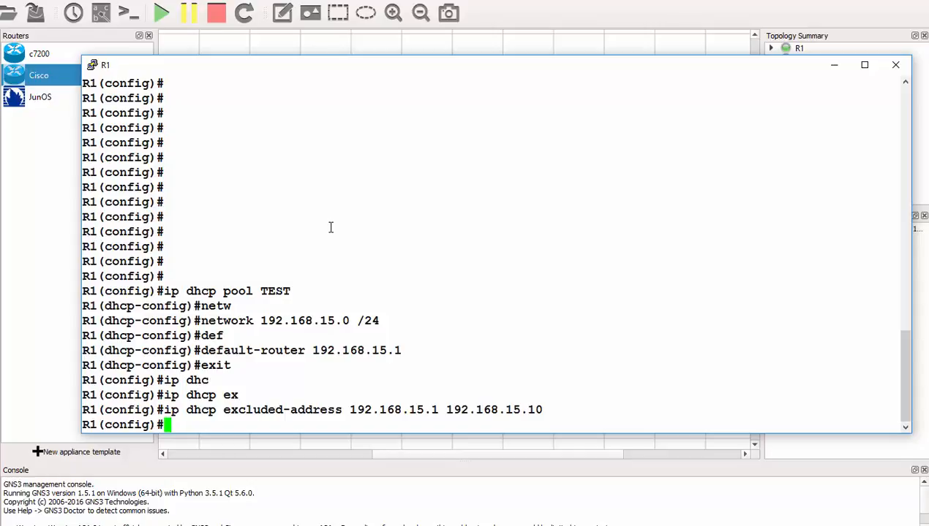
Step: Address interface e0/0 as 192.168.15.1 255.255.255.0, bring it up with no shut, and end
type("int")
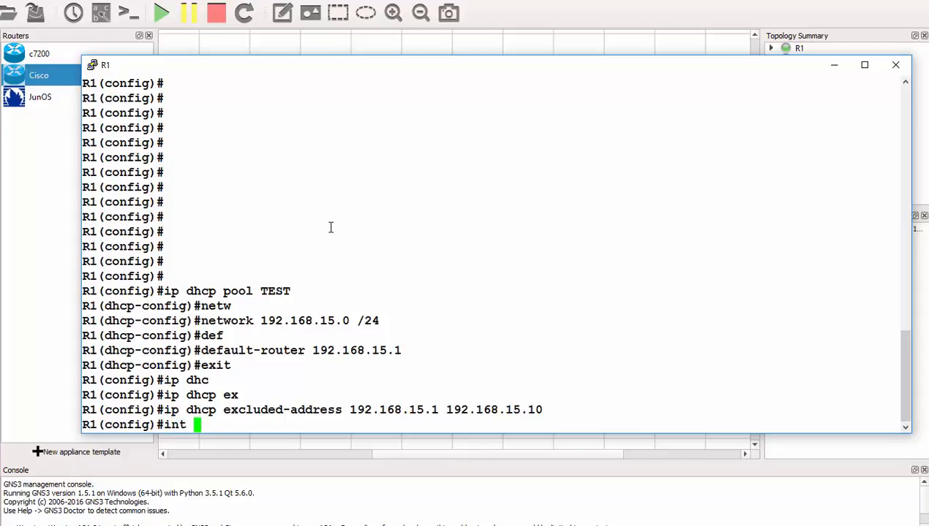
type("e/")
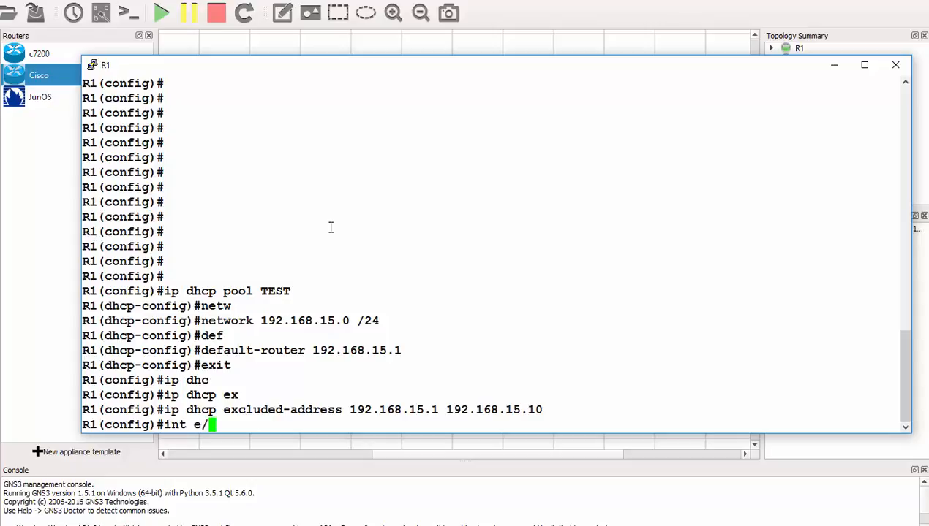
key("BackSpace")
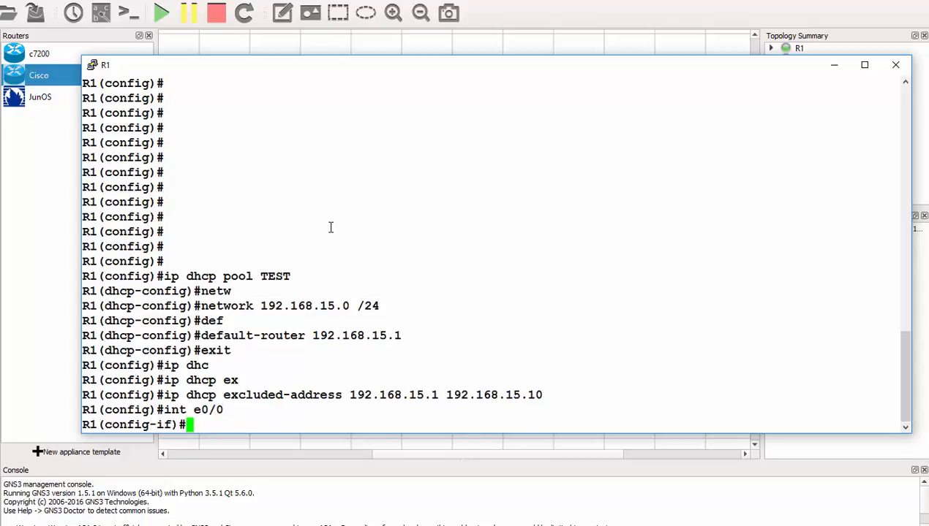
type("ip add")
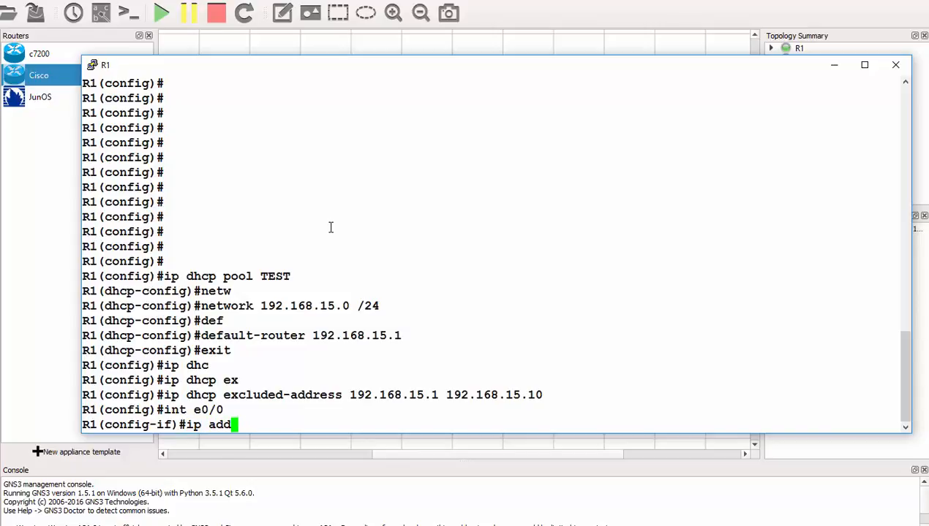
type("192.168.15.")
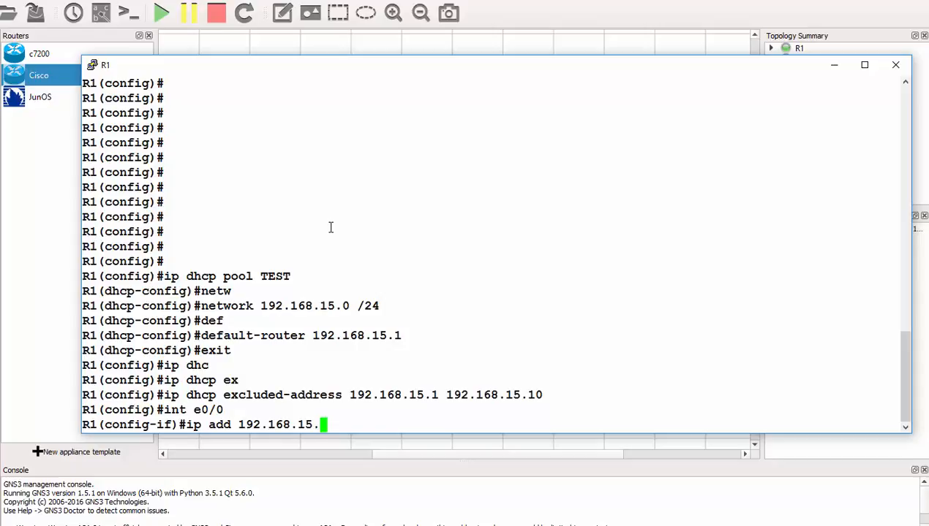
type("1")
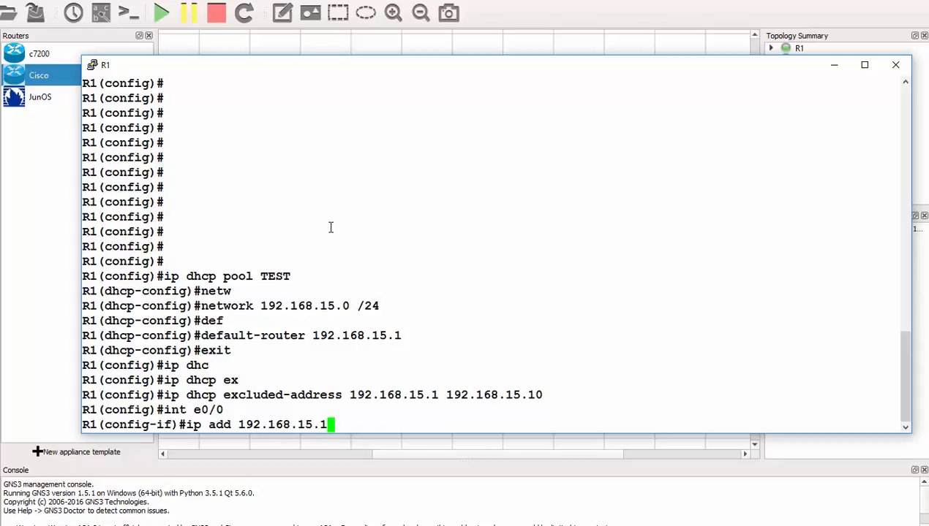
type("255.255.255")
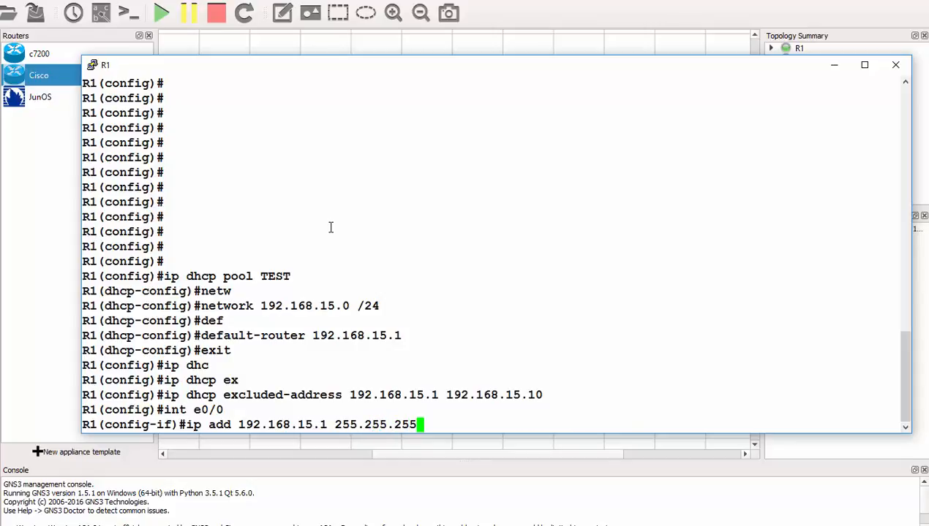
type(".0")
type("no shut")
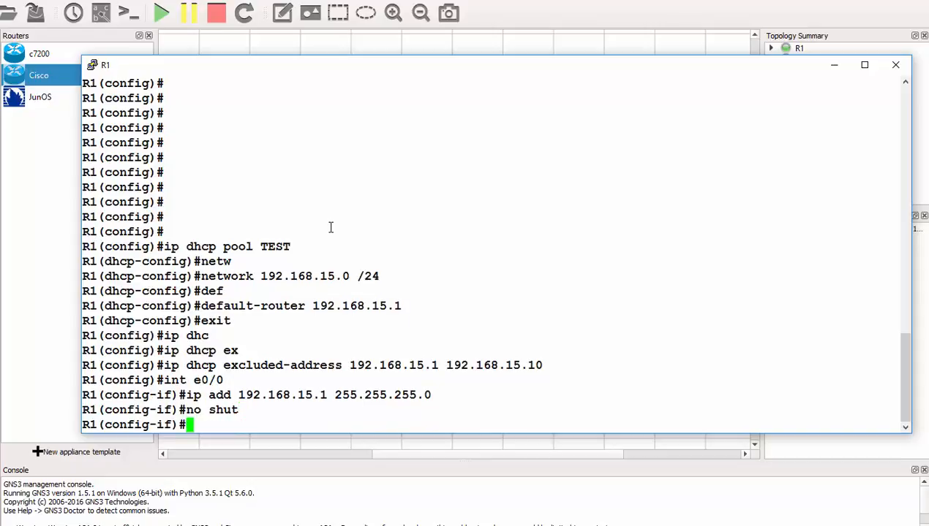
type("end")
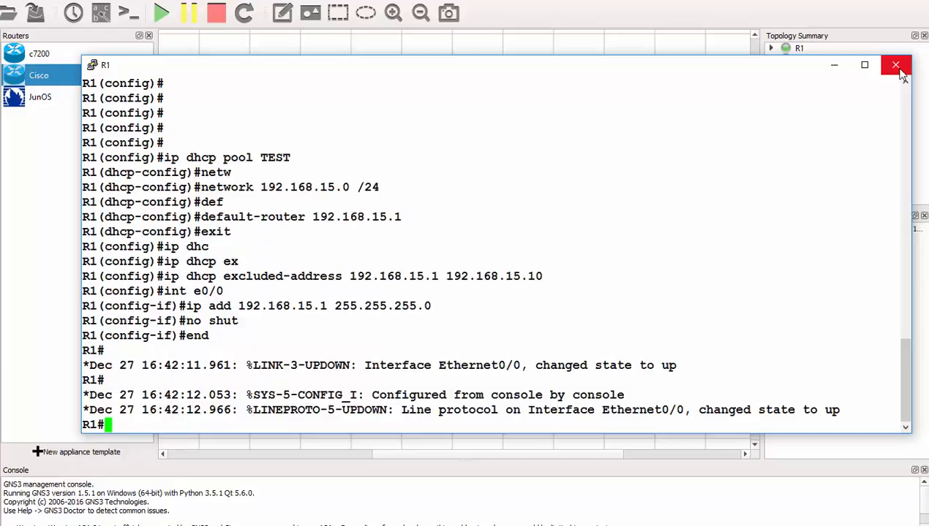
Step: Close R1's console and start winxp-1, switch SW1 and win7-1 so every link shows up
left_click(895, 66)
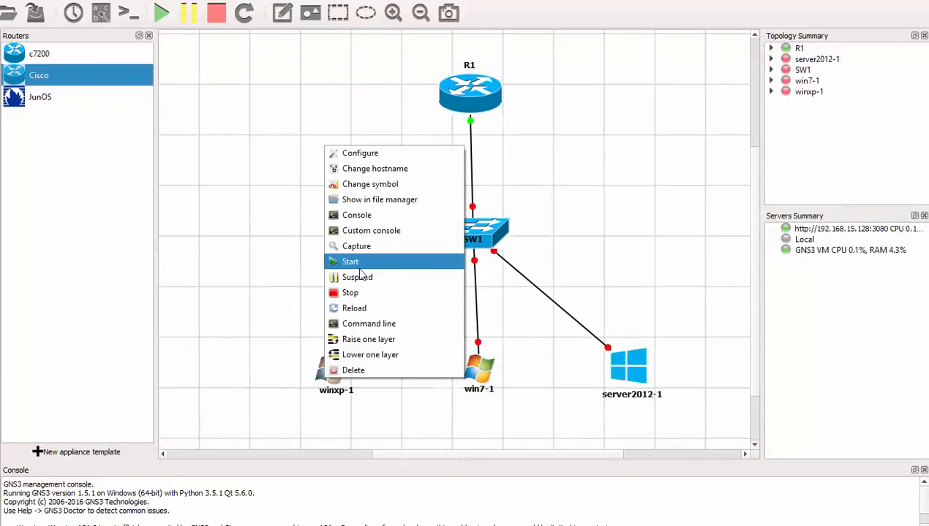
left_click(350, 262)
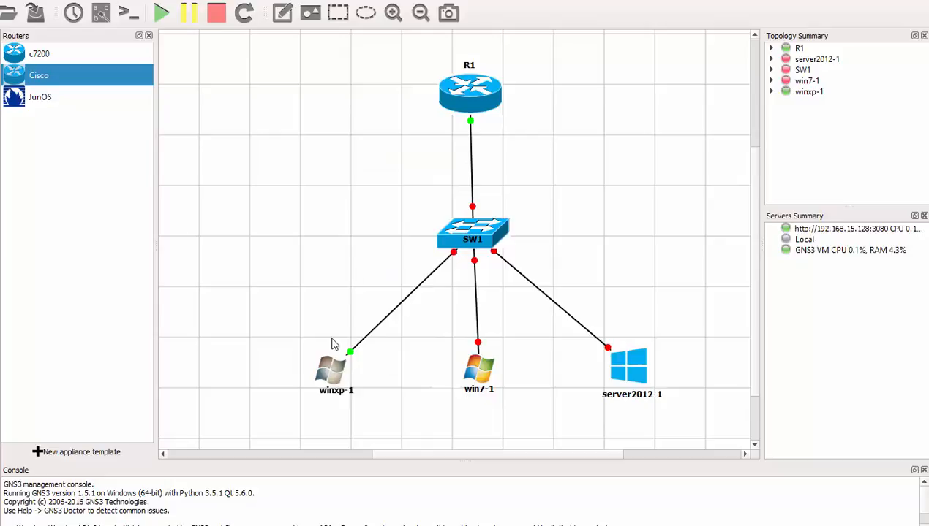
right_click(470, 231)
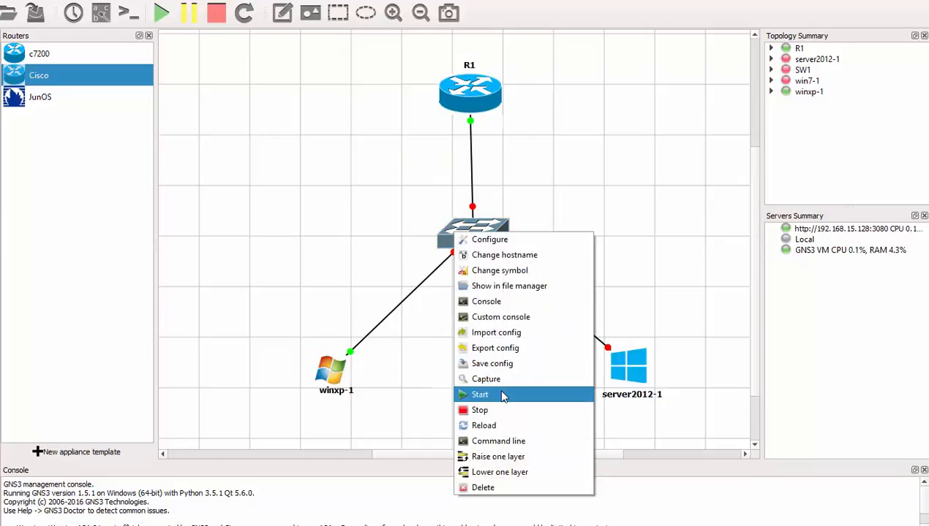
left_click(480, 395)
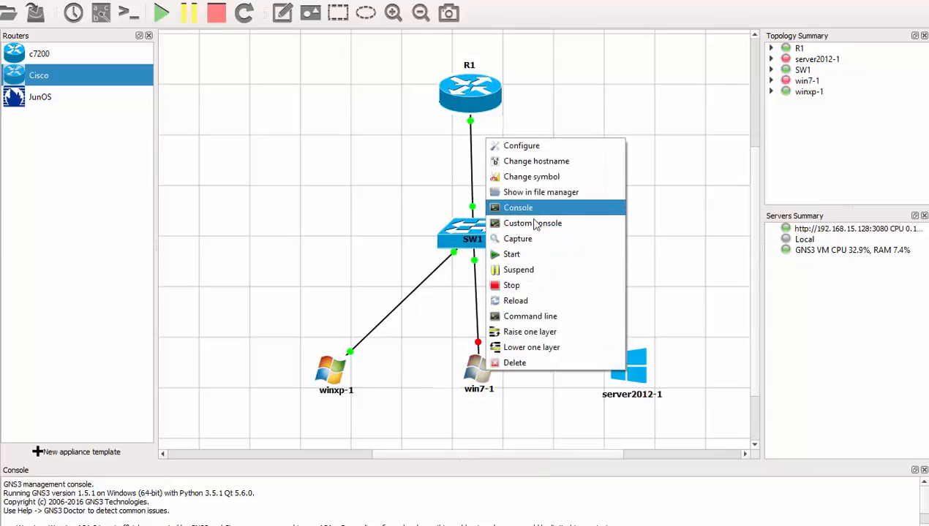
left_click(629, 369)
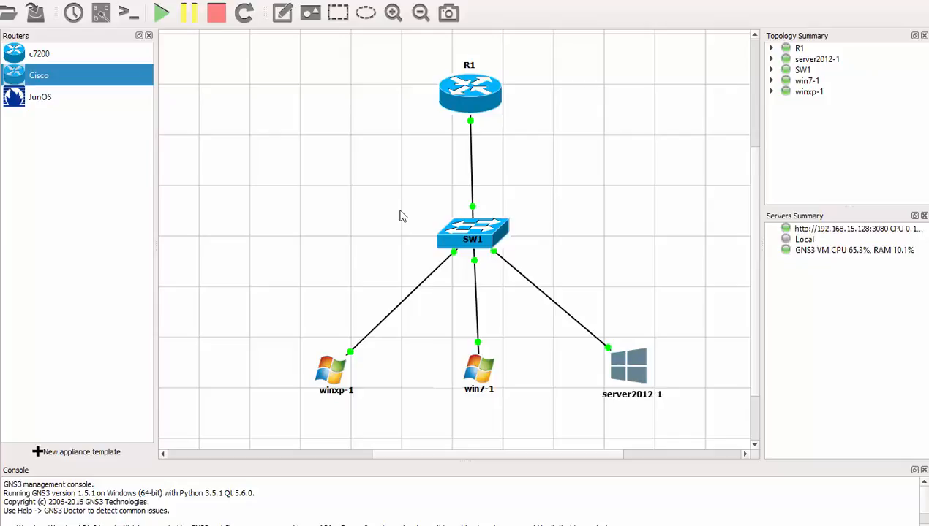
left_click(167, 12)
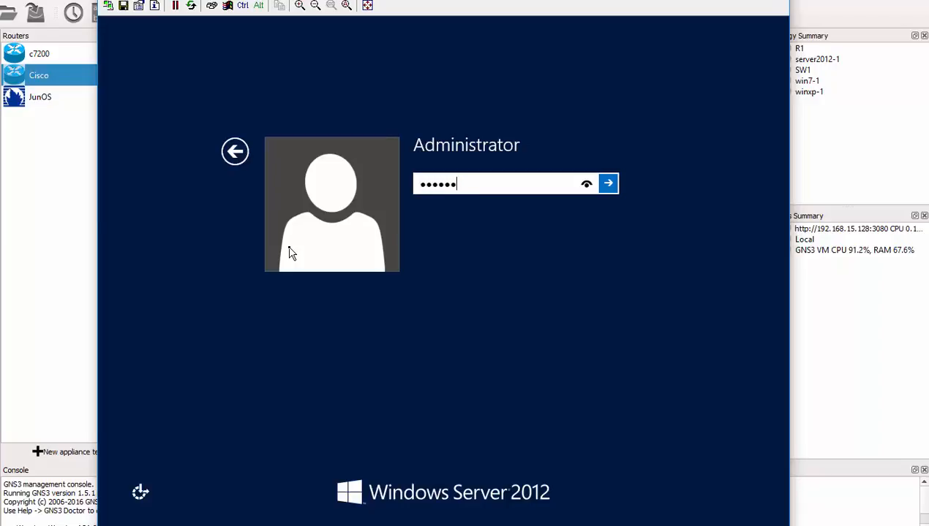
Step: Log in to Server 2012 as Administrator and run ipconfig to see DHCP address 192.168.15.11
left_click(608, 183)
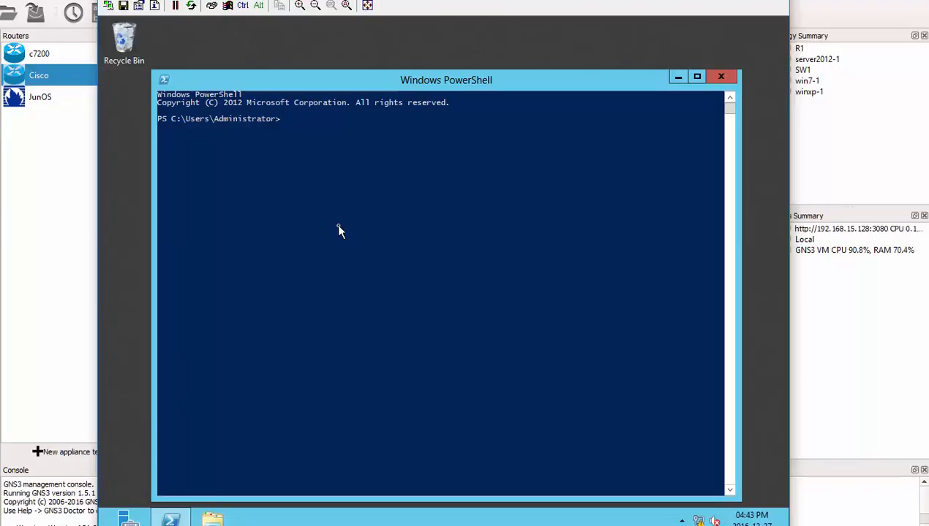
type("ipconfig")
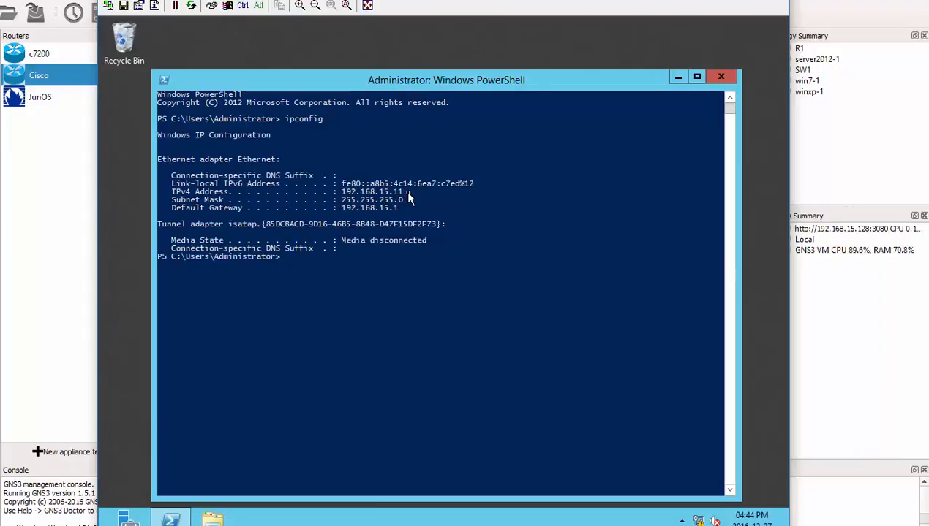
left_click_drag(340, 192, 412, 191)
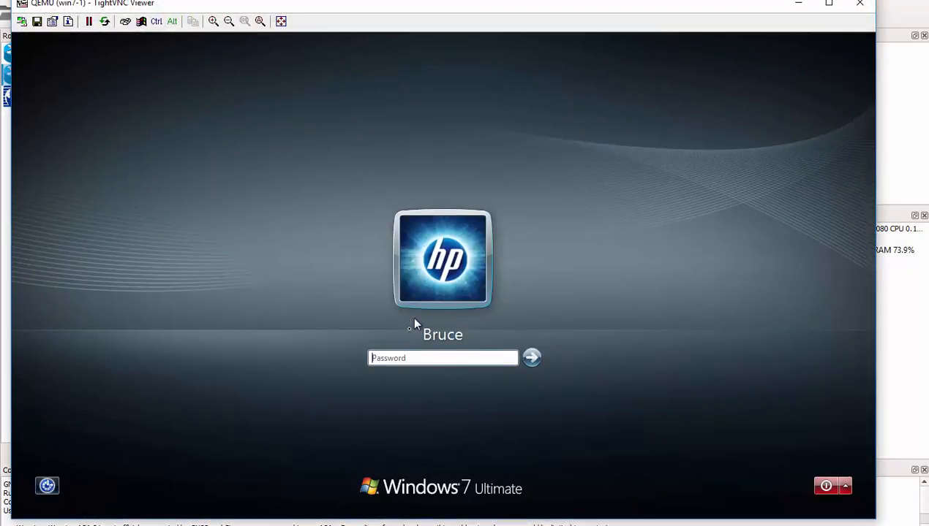
Step: Log in to win7-1, launch cmd from Start search to run ipconfig showing 192.168.15.13
type("••••••")
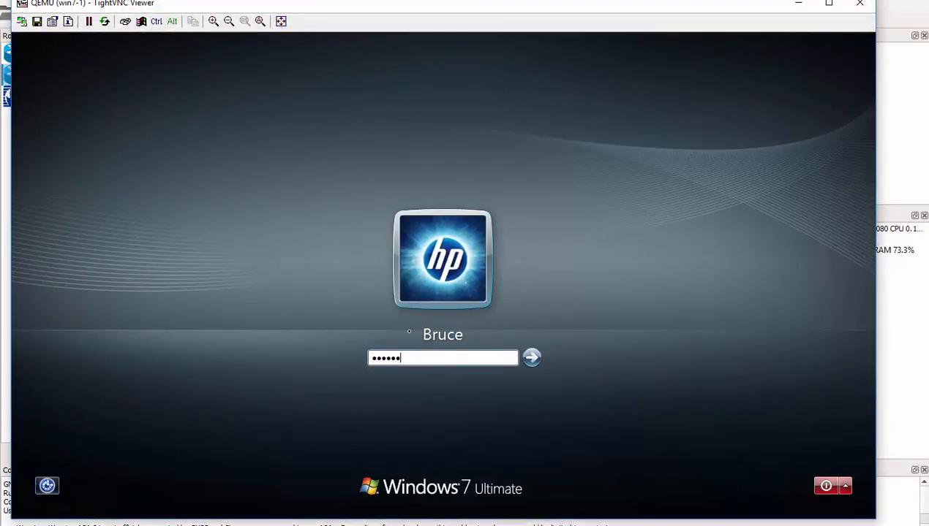
left_click(531, 358)
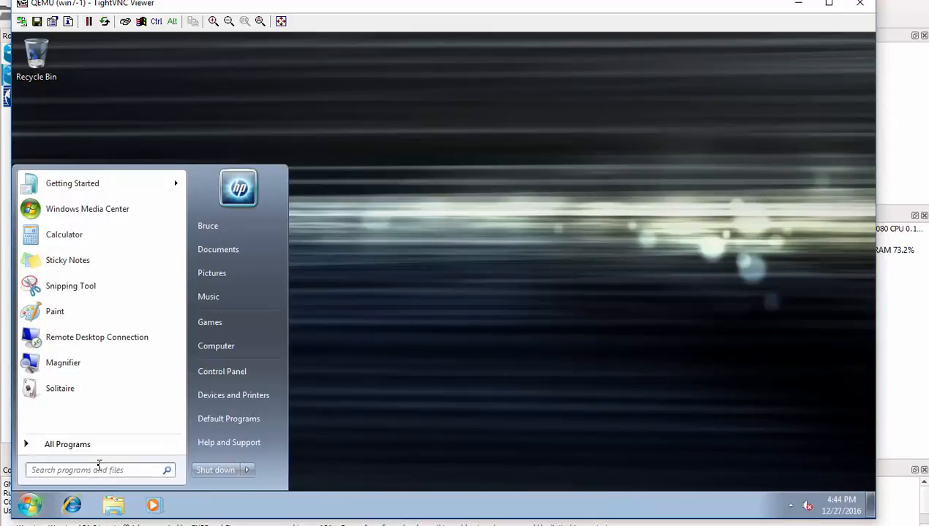
type("cmd")
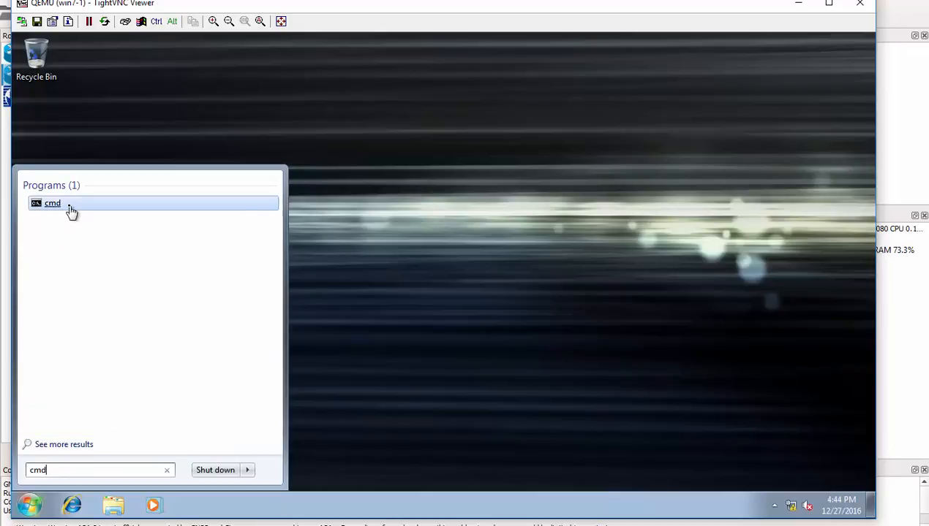
left_click(52, 203)
type("ipconfig")
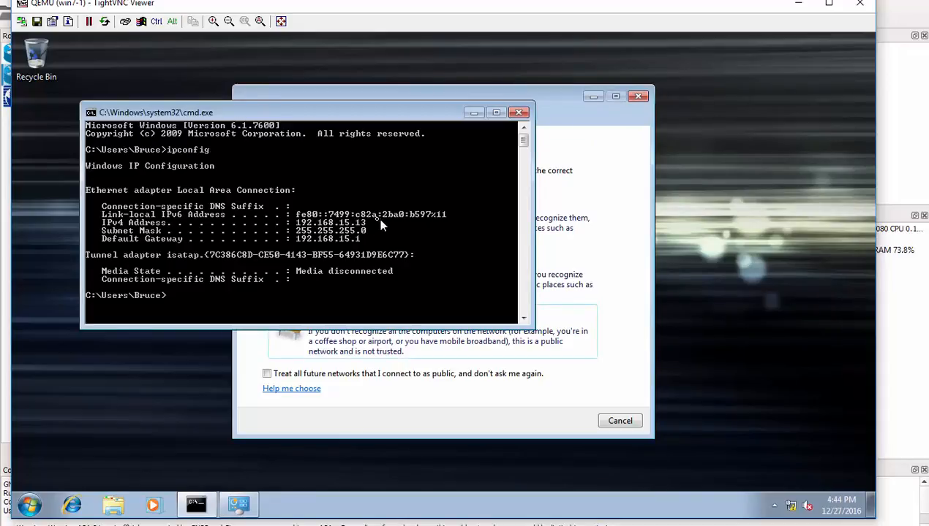
mouse_move(362, 231)
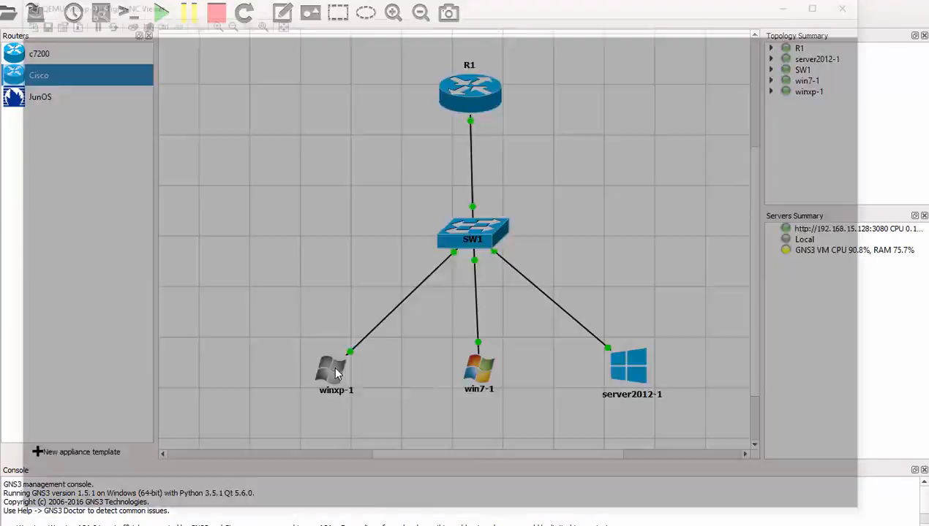
Step: Open winxp-1's console, launch cmd via Start > Run and run ipconfig
double_click(328, 371)
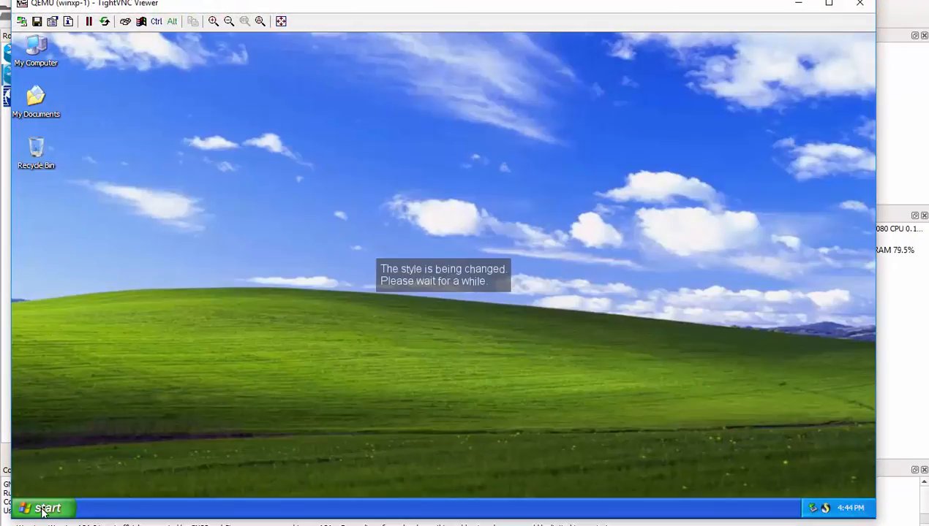
left_click(41, 508)
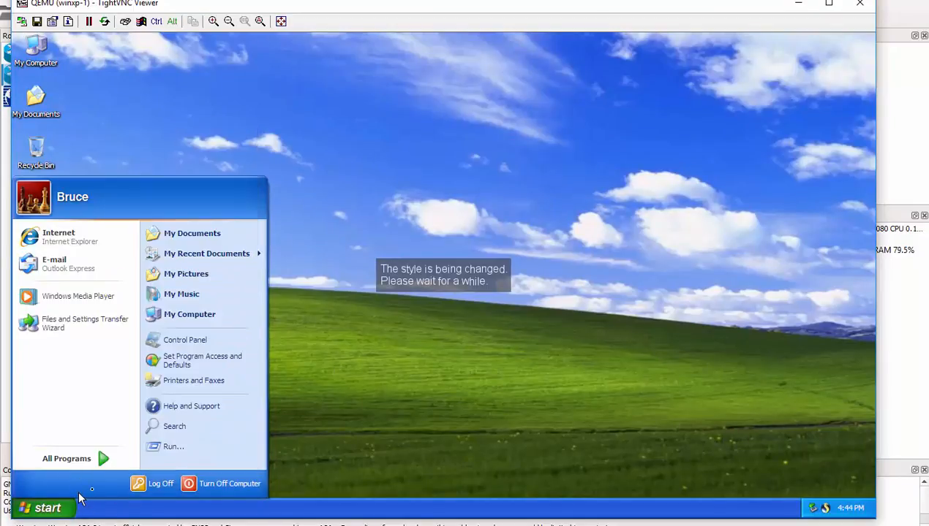
left_click(172, 447)
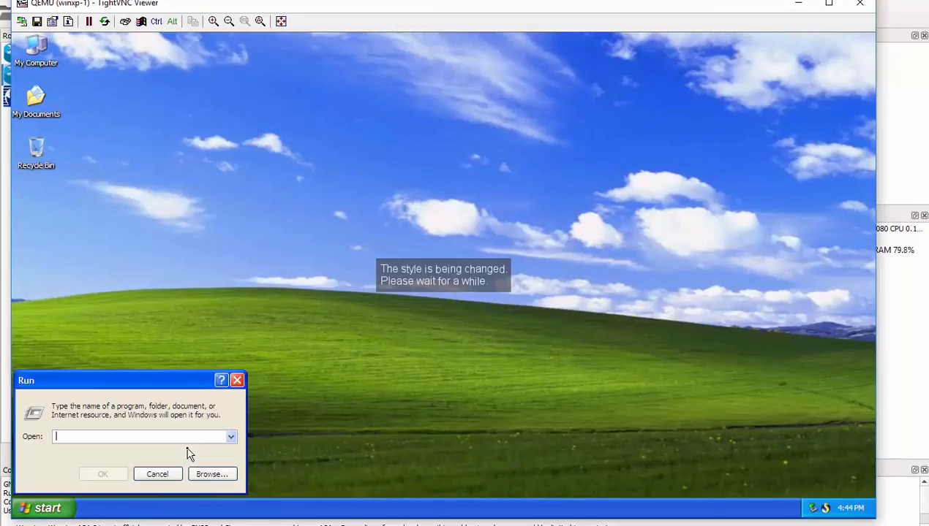
type("cm")
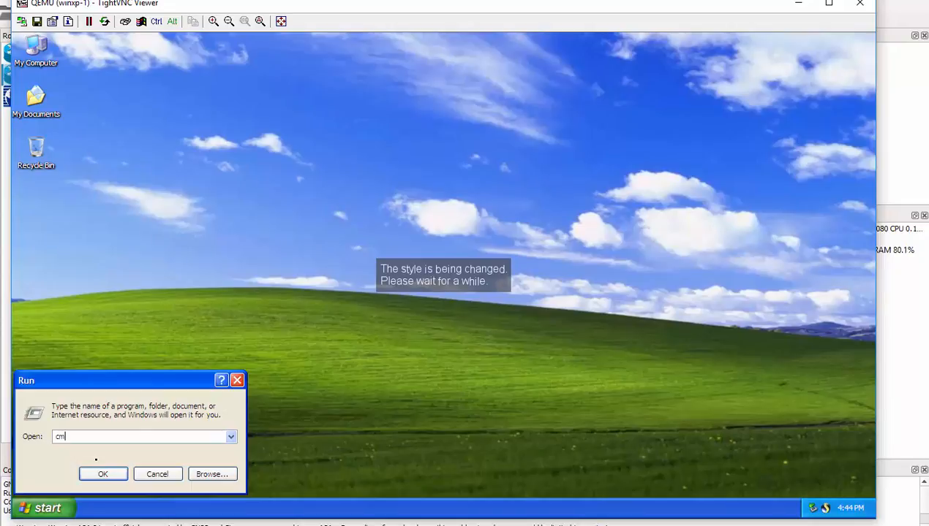
left_click(103, 474)
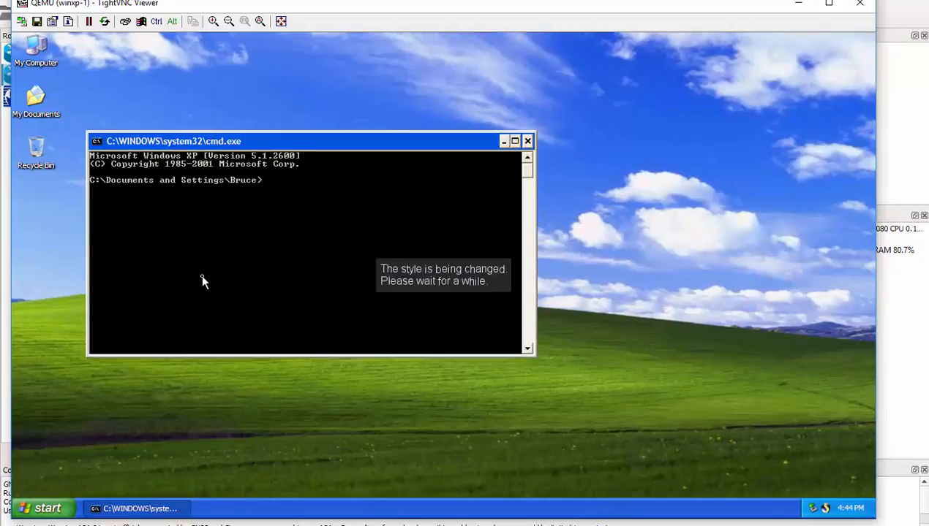
type("ipc")
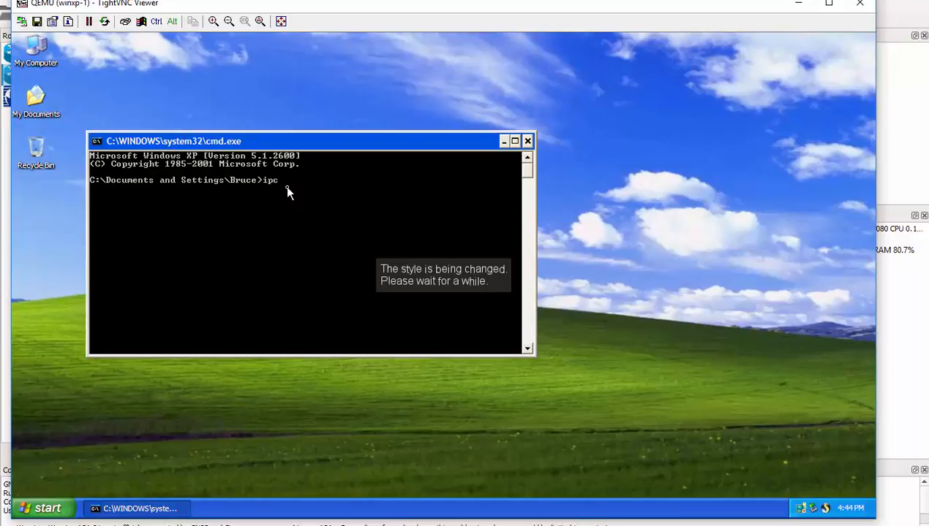
type("onfig")
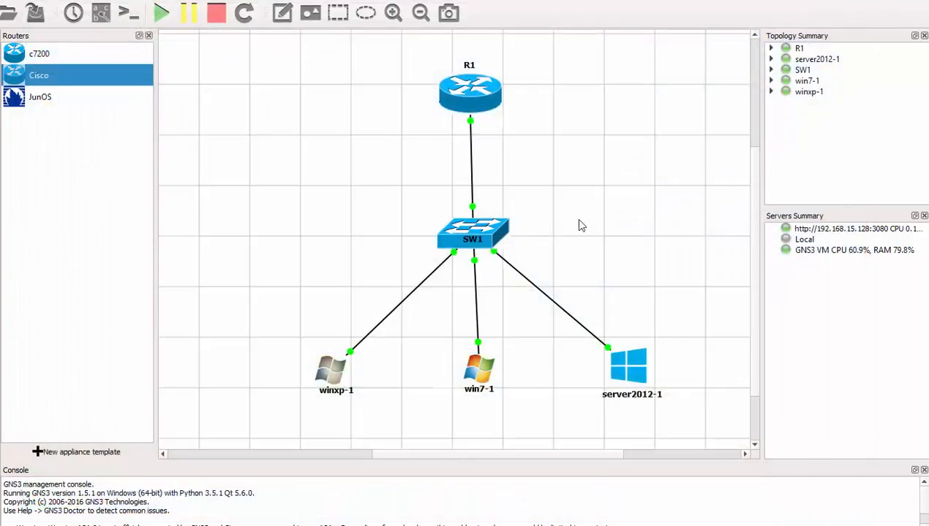
mouse_move(262, 328)
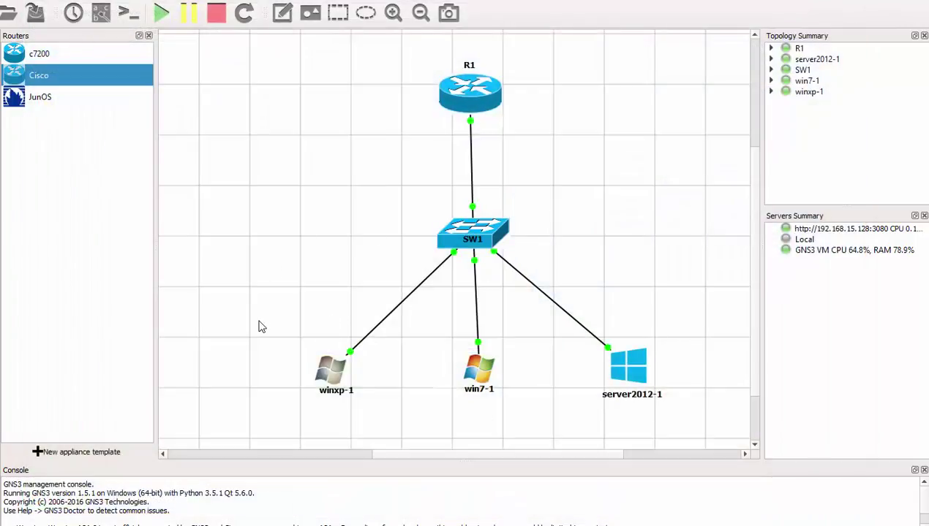
mouse_move(503, 389)
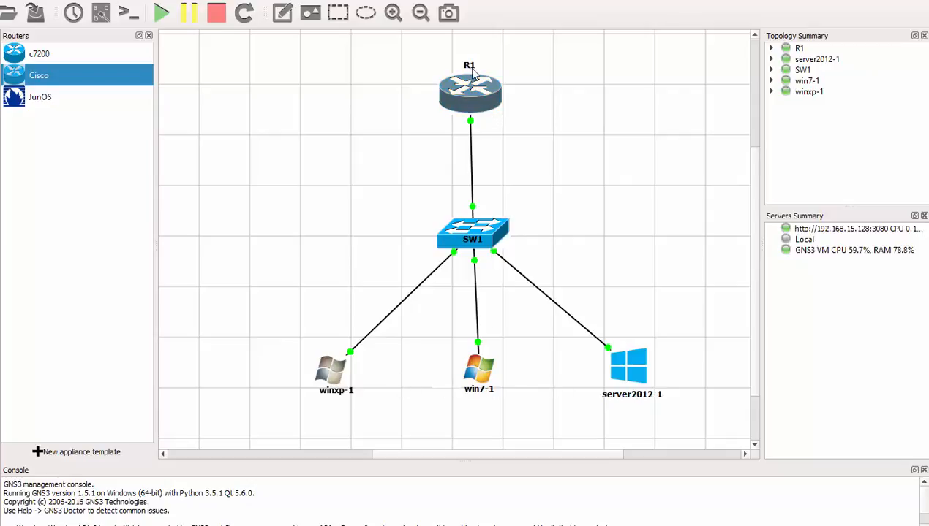
mouse_move(484, 106)
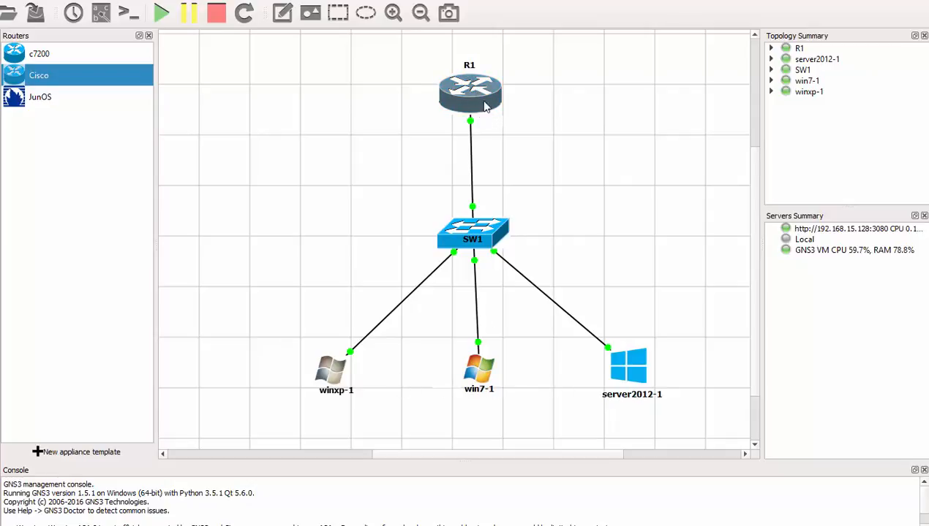
mouse_move(465, 93)
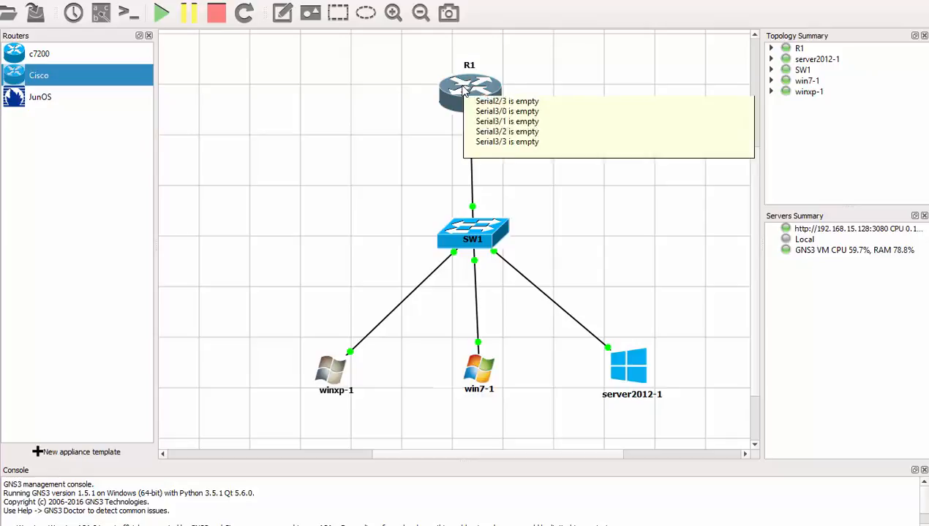
mouse_move(317, 119)
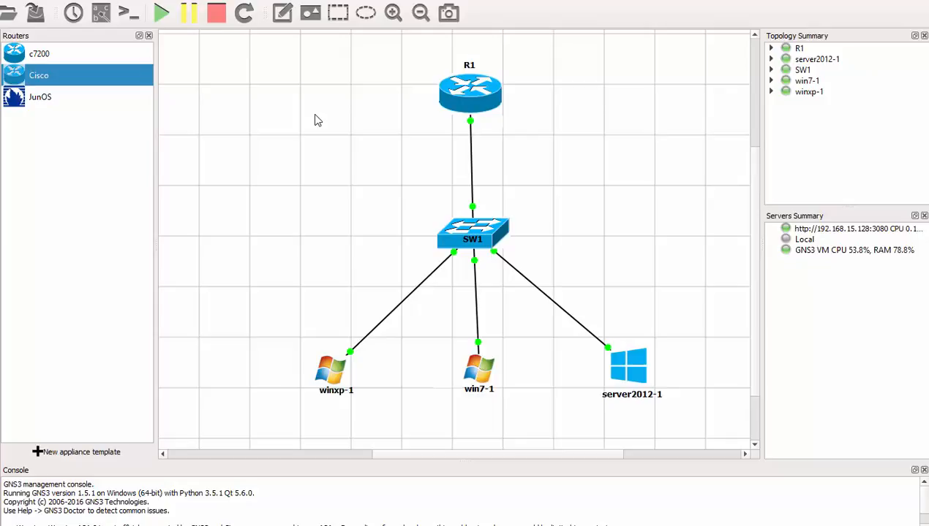
mouse_move(275, 129)
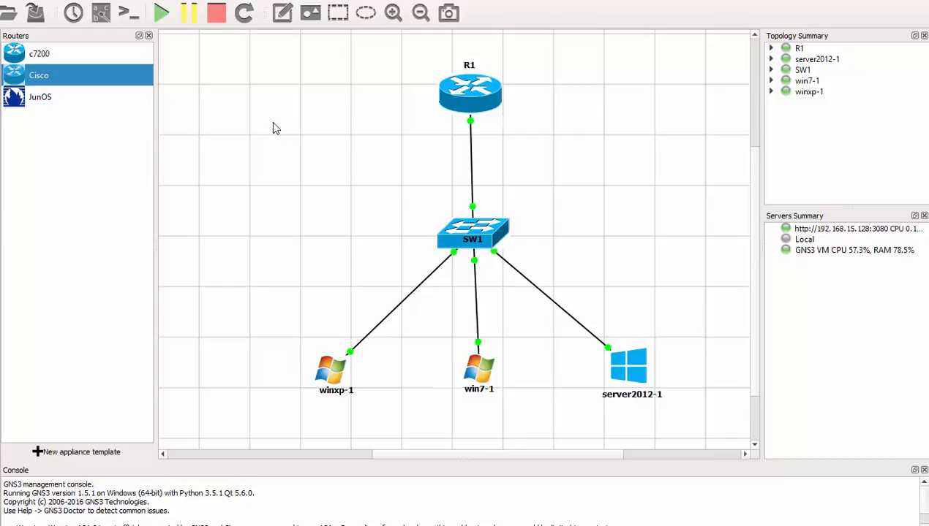